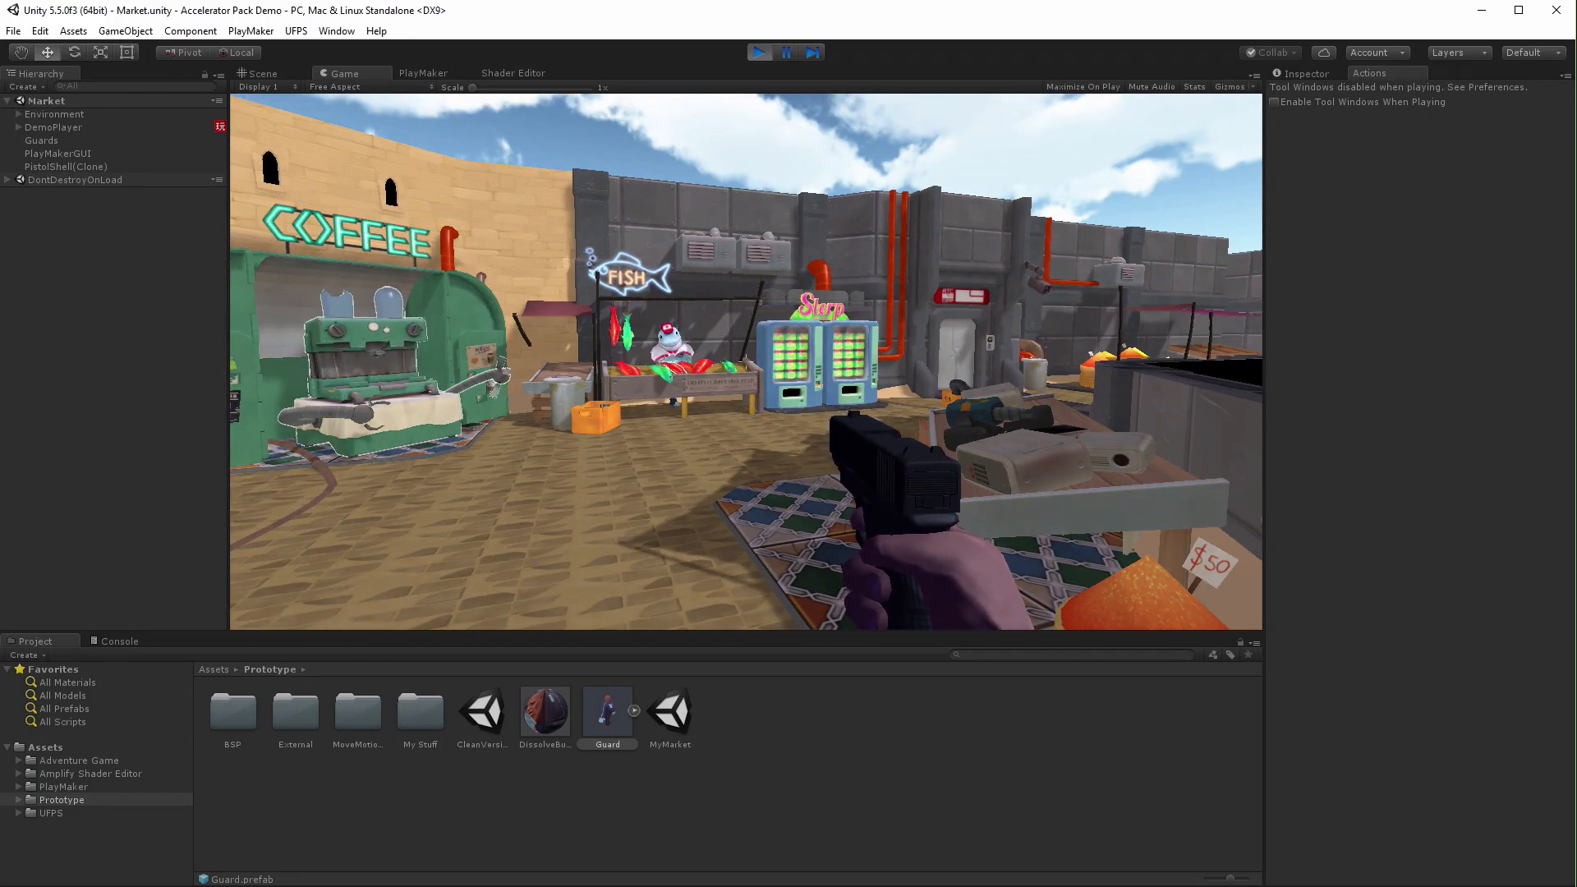
Browse to Assets > UFPS > Base > Scripts > Demo, the folder holding the DemoPlayer prefab.
left_click(262, 73)
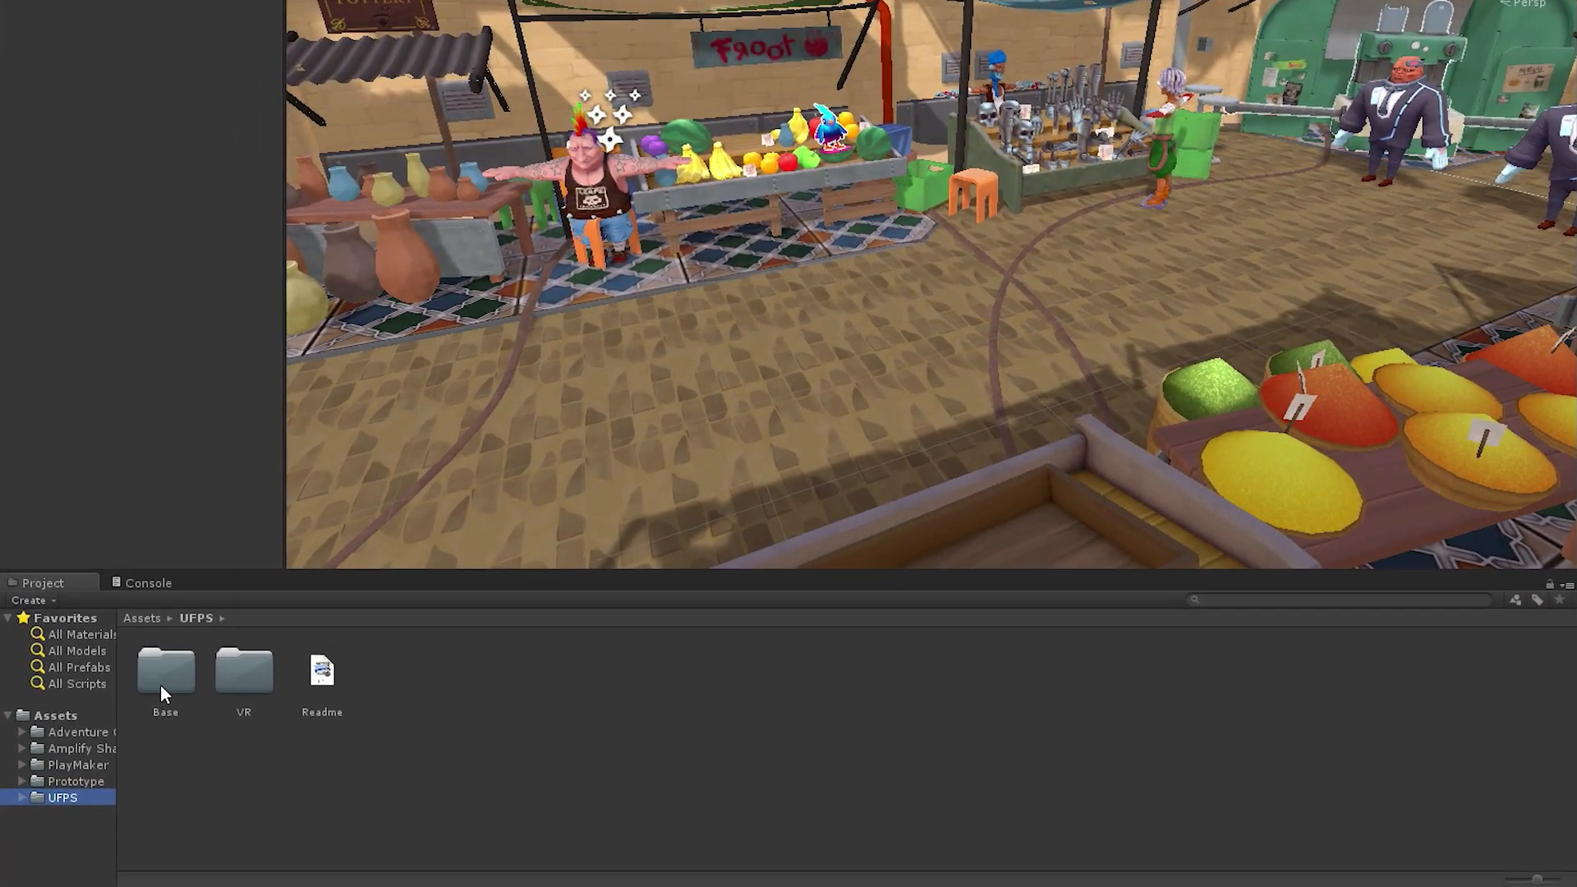
double_click(164, 669)
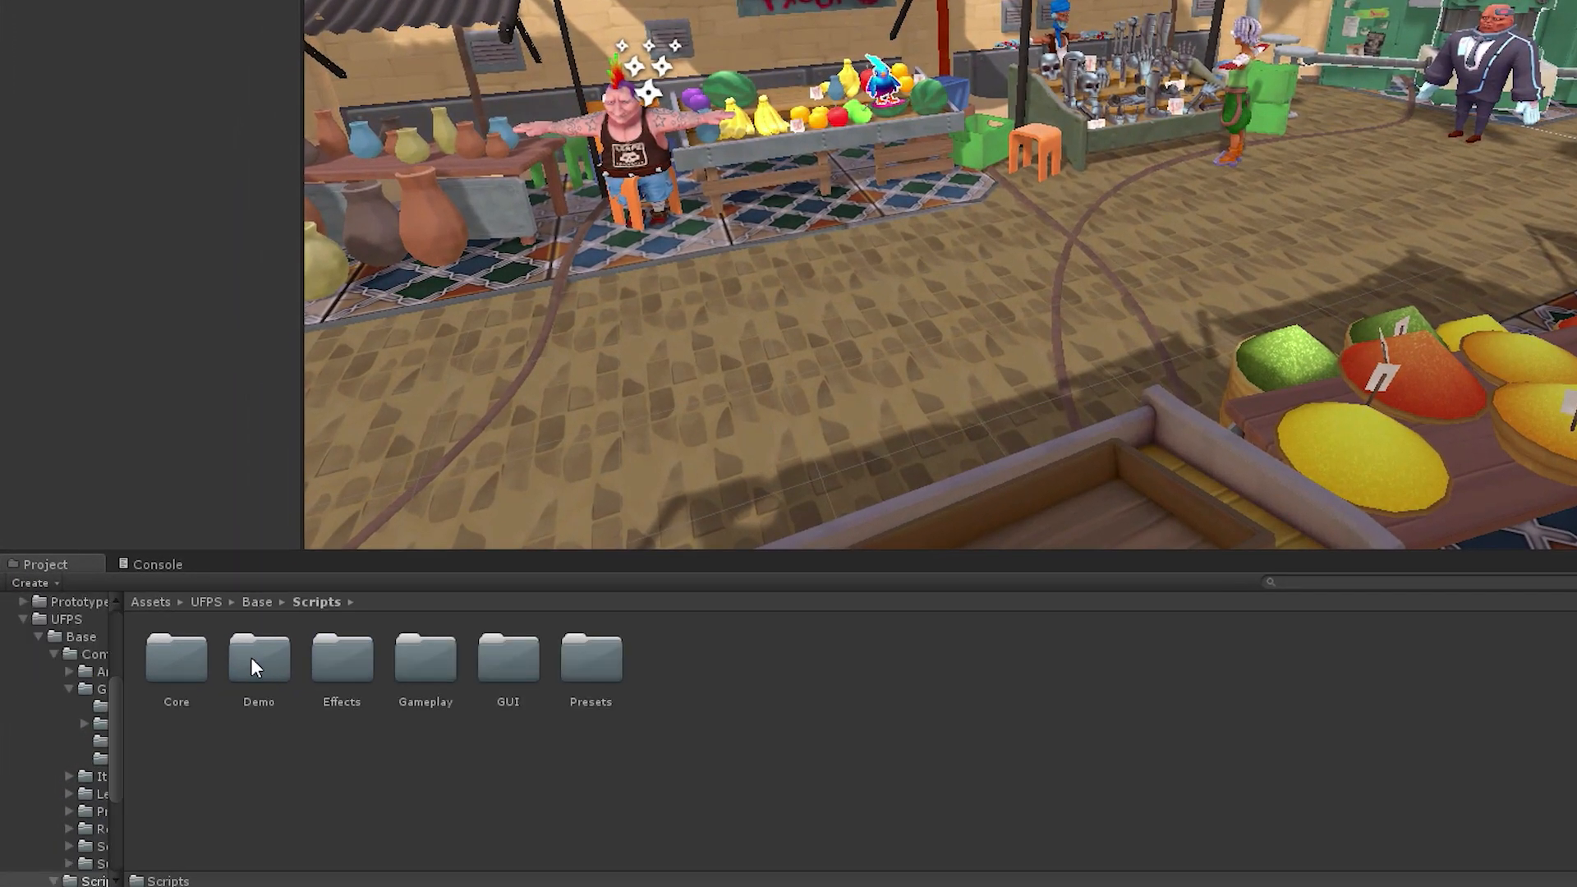
double_click(258, 660)
type("180")
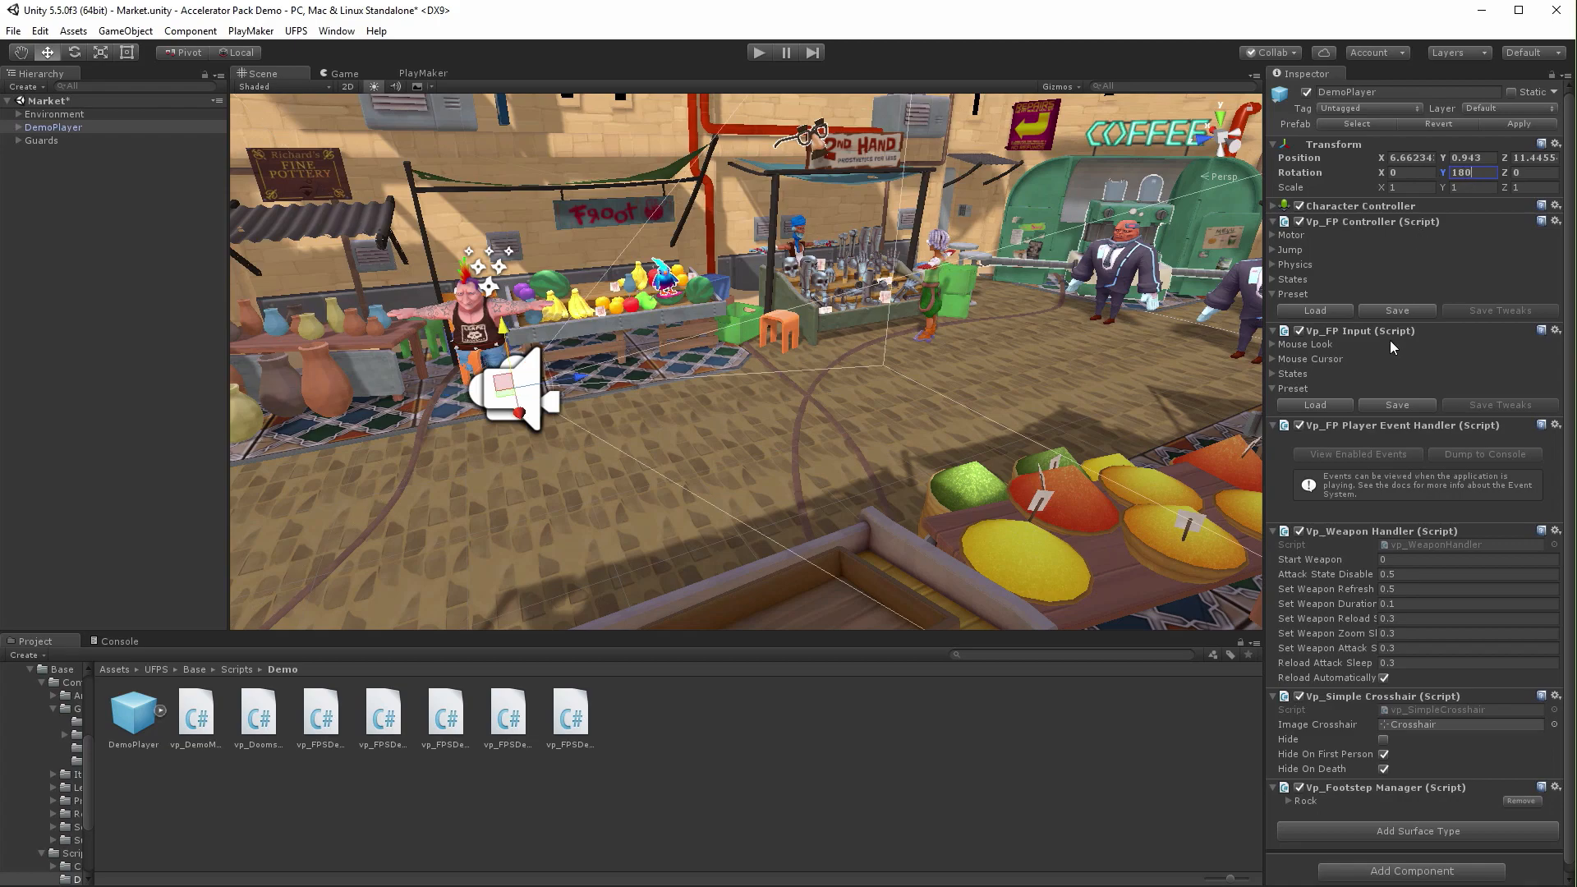
left_click(759, 51)
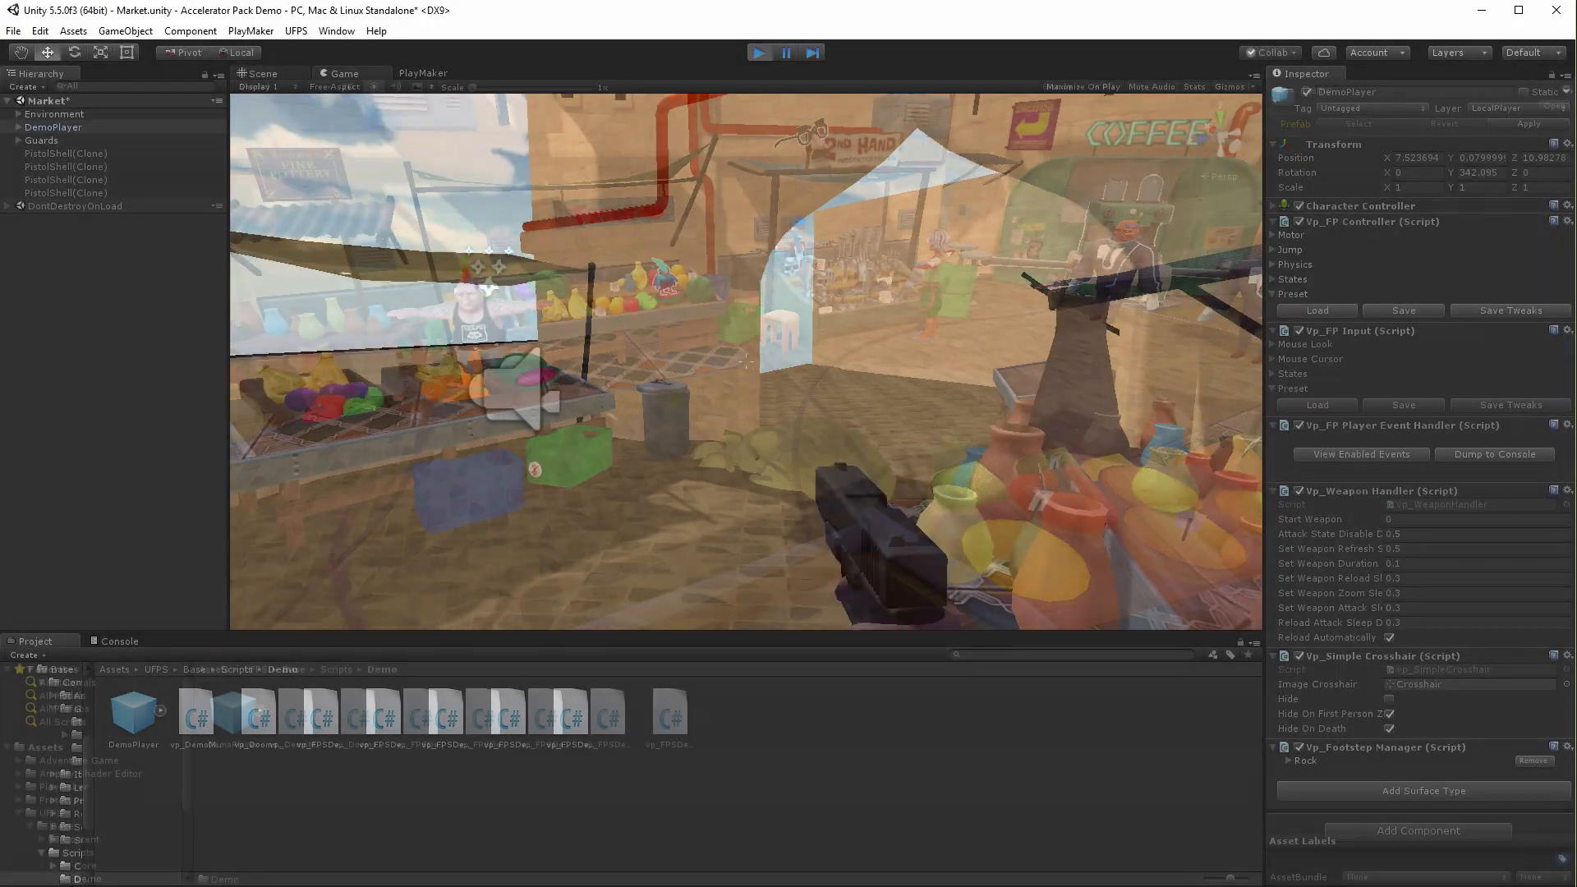
left_click(759, 52)
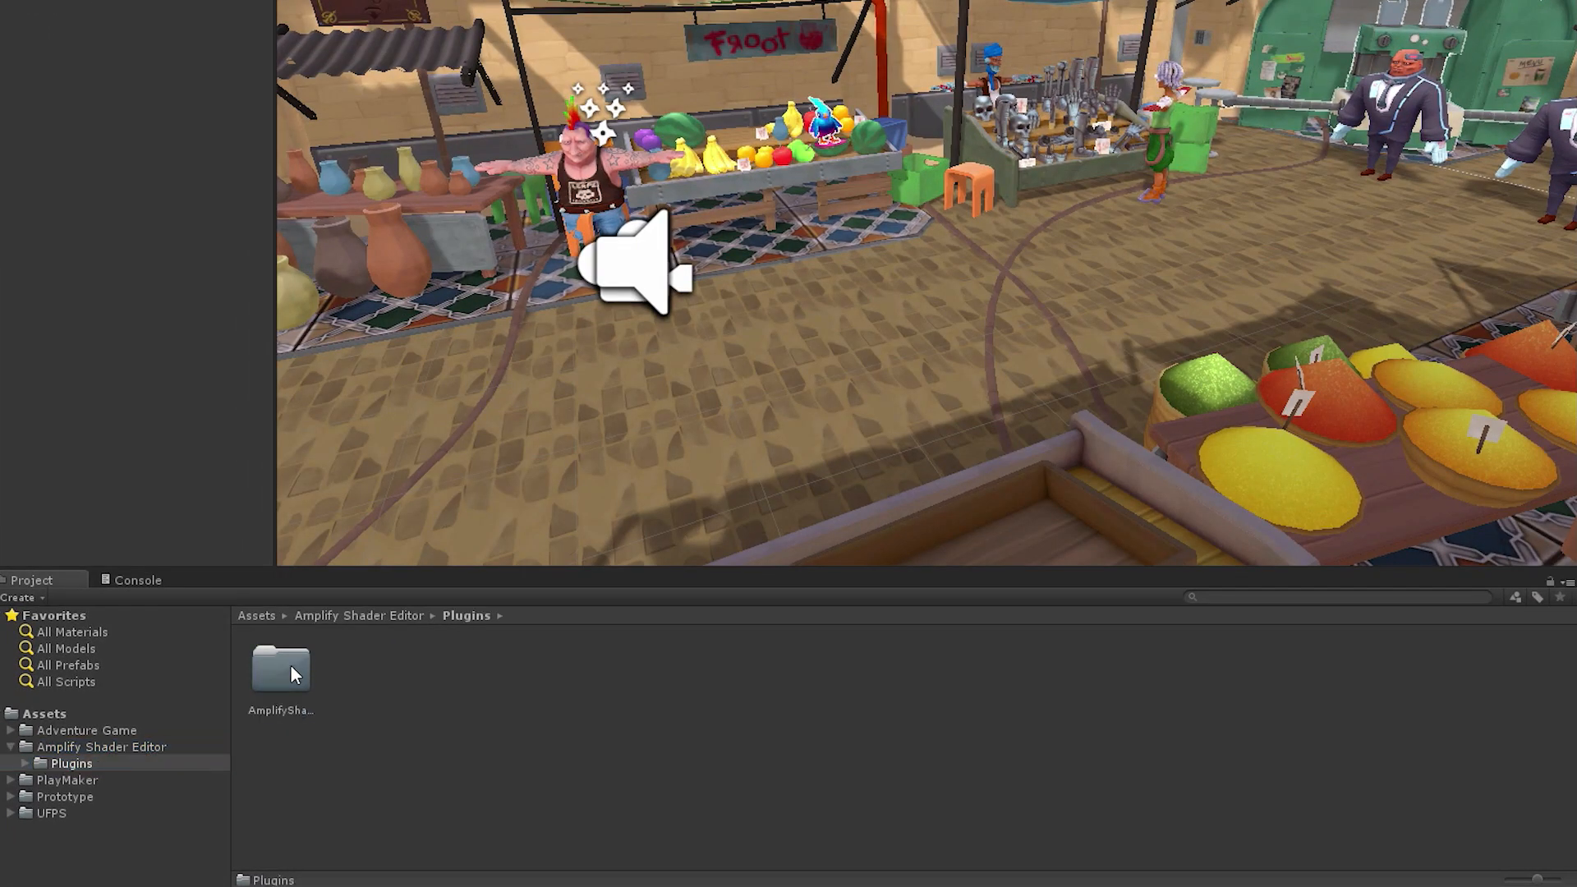
Browse the Amplify Shader Editor examples to the DissolveBurn material in the Prototype folder.
double_click(281, 669)
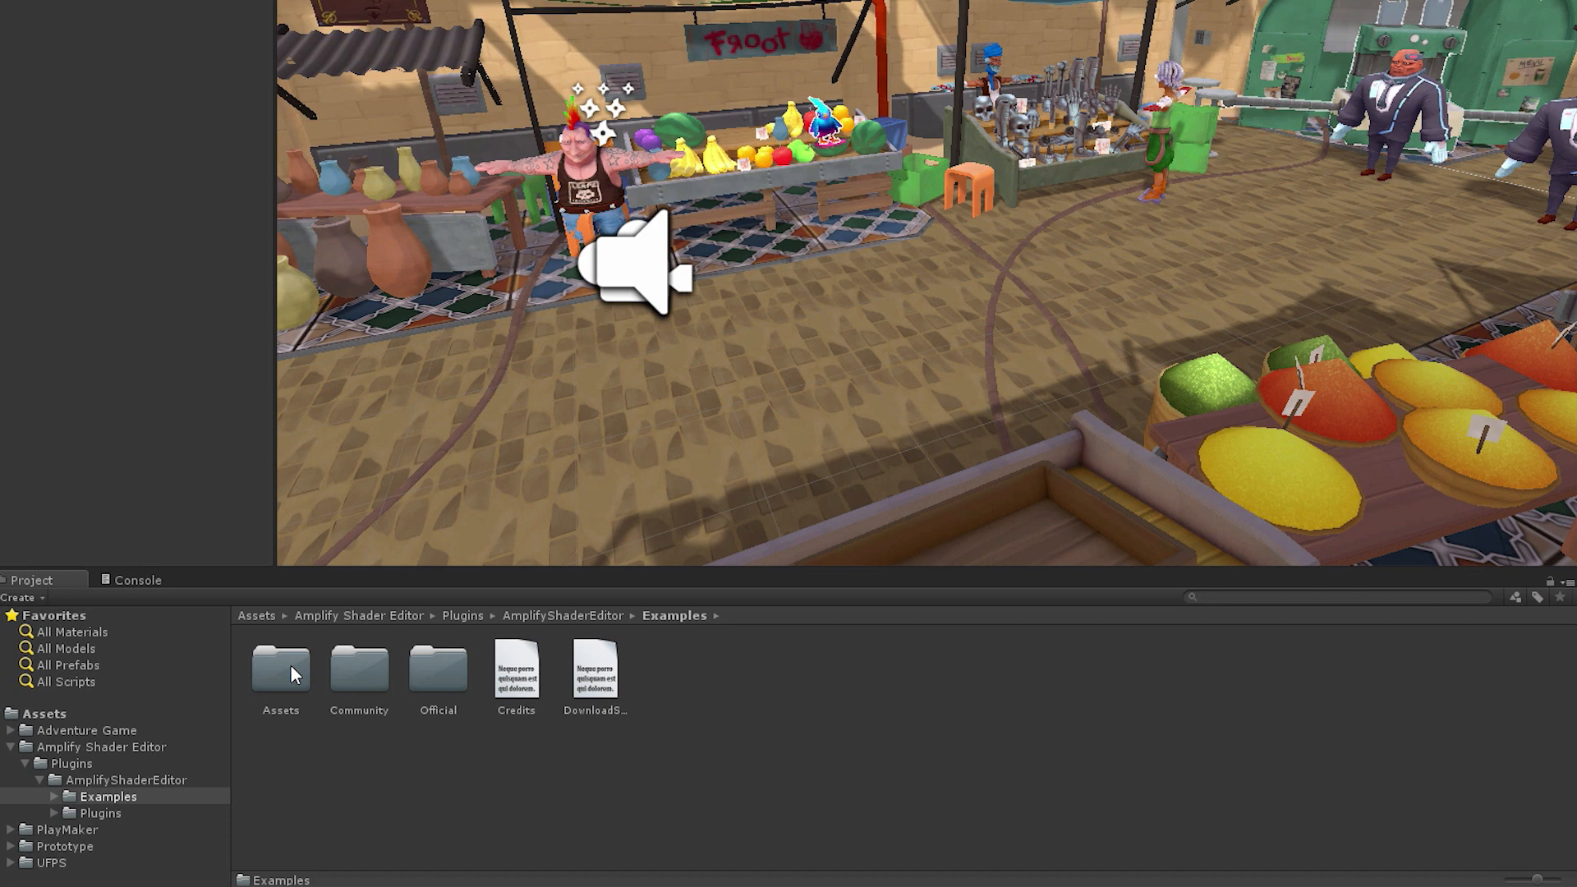
double_click(436, 668)
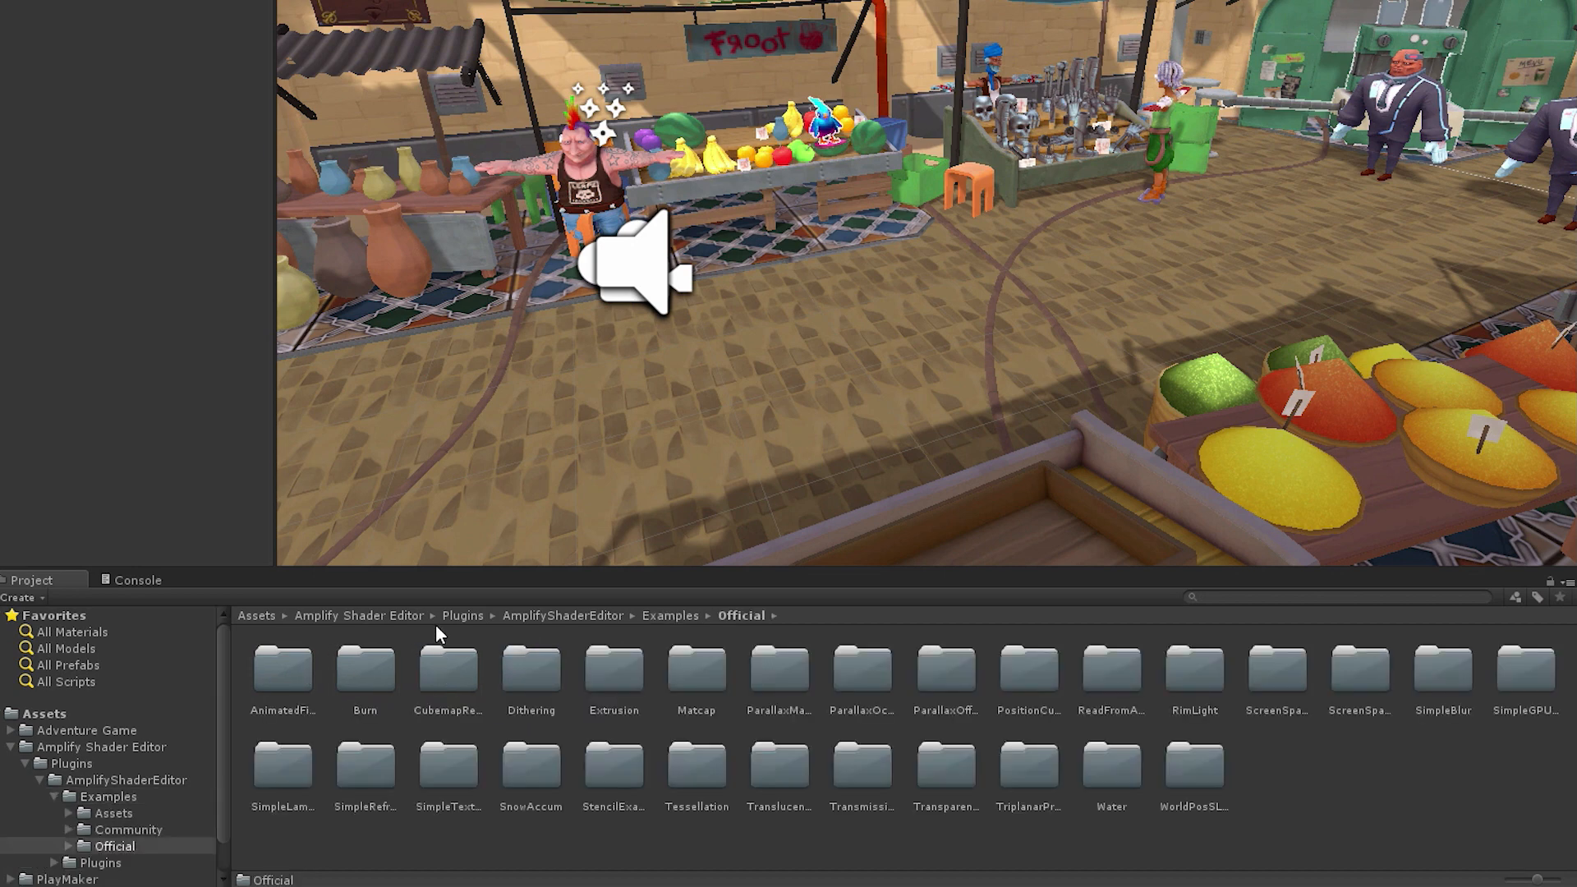
left_click(100, 745)
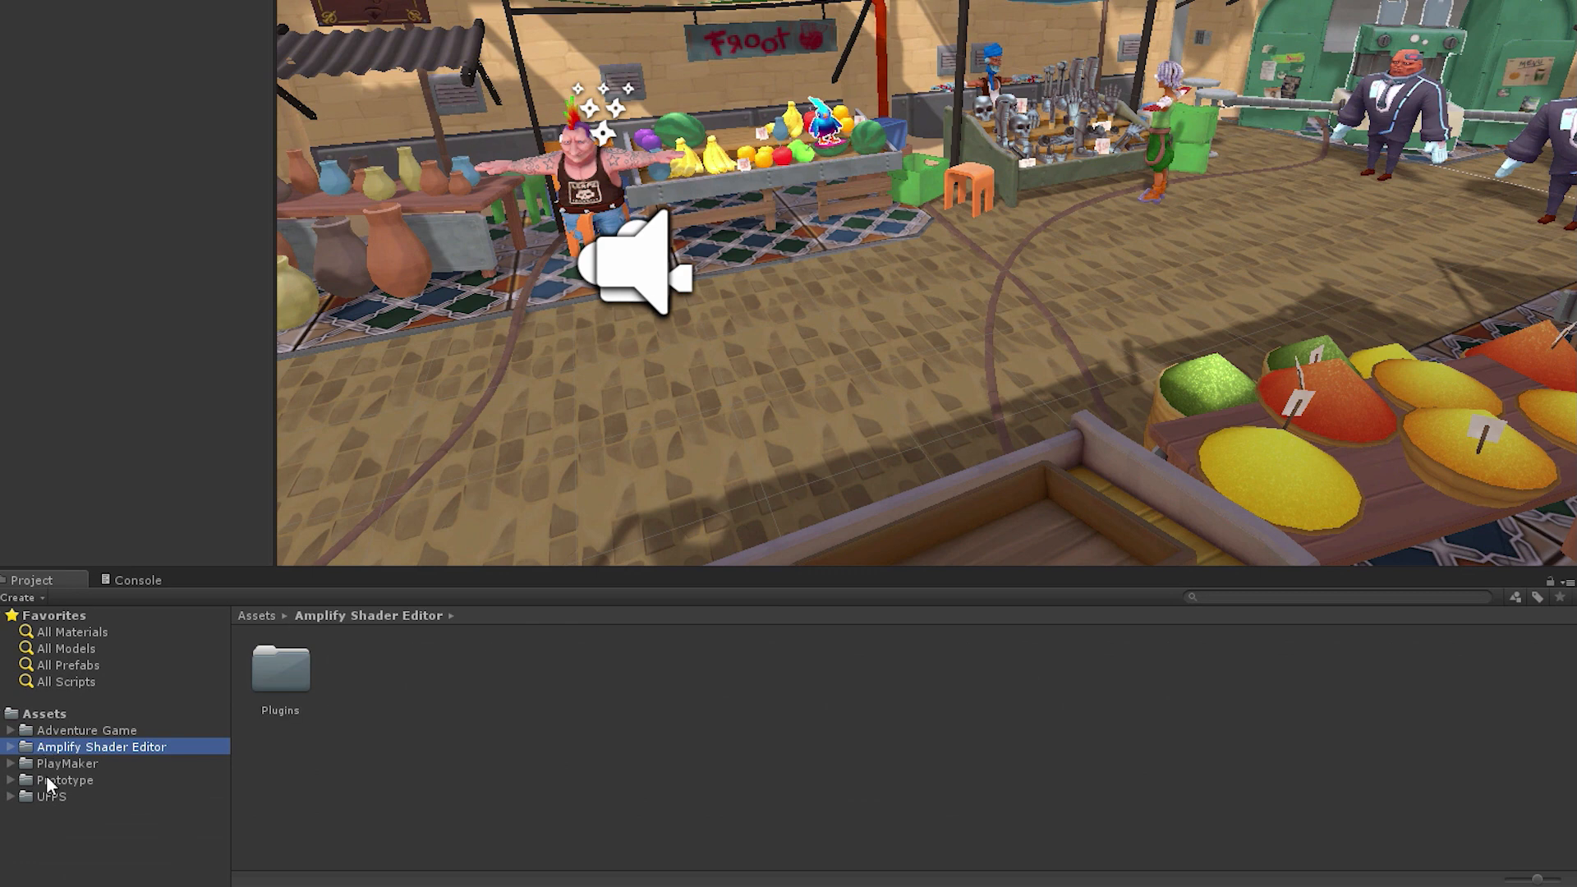
left_click(64, 778)
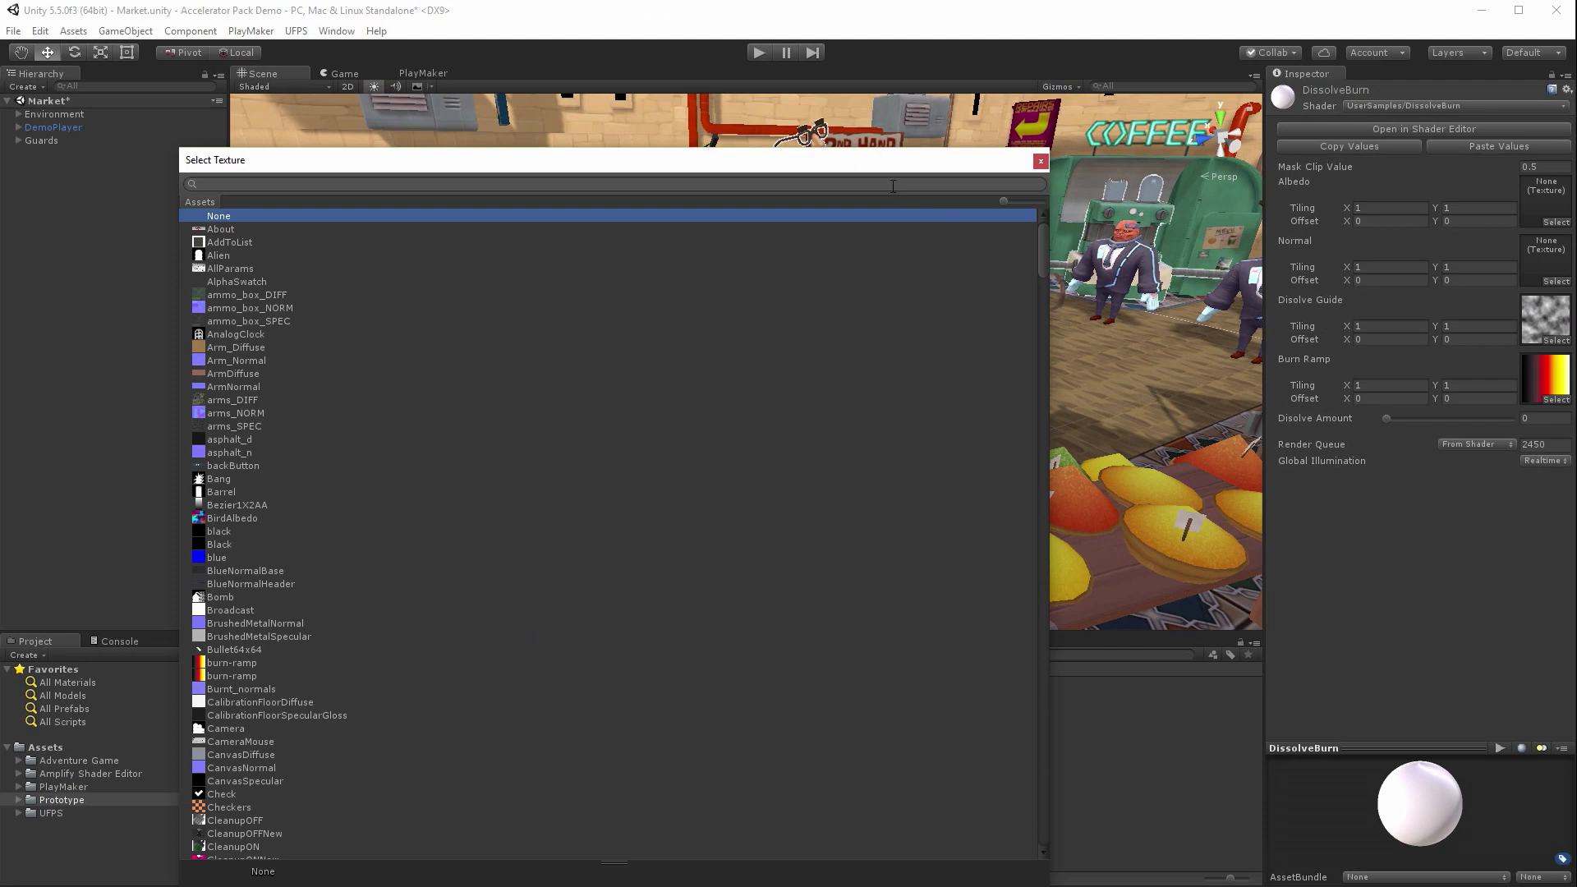
Assign the GuardAlbedo texture as DissolveBurn's albedo, searching 'guard'.
type("guard")
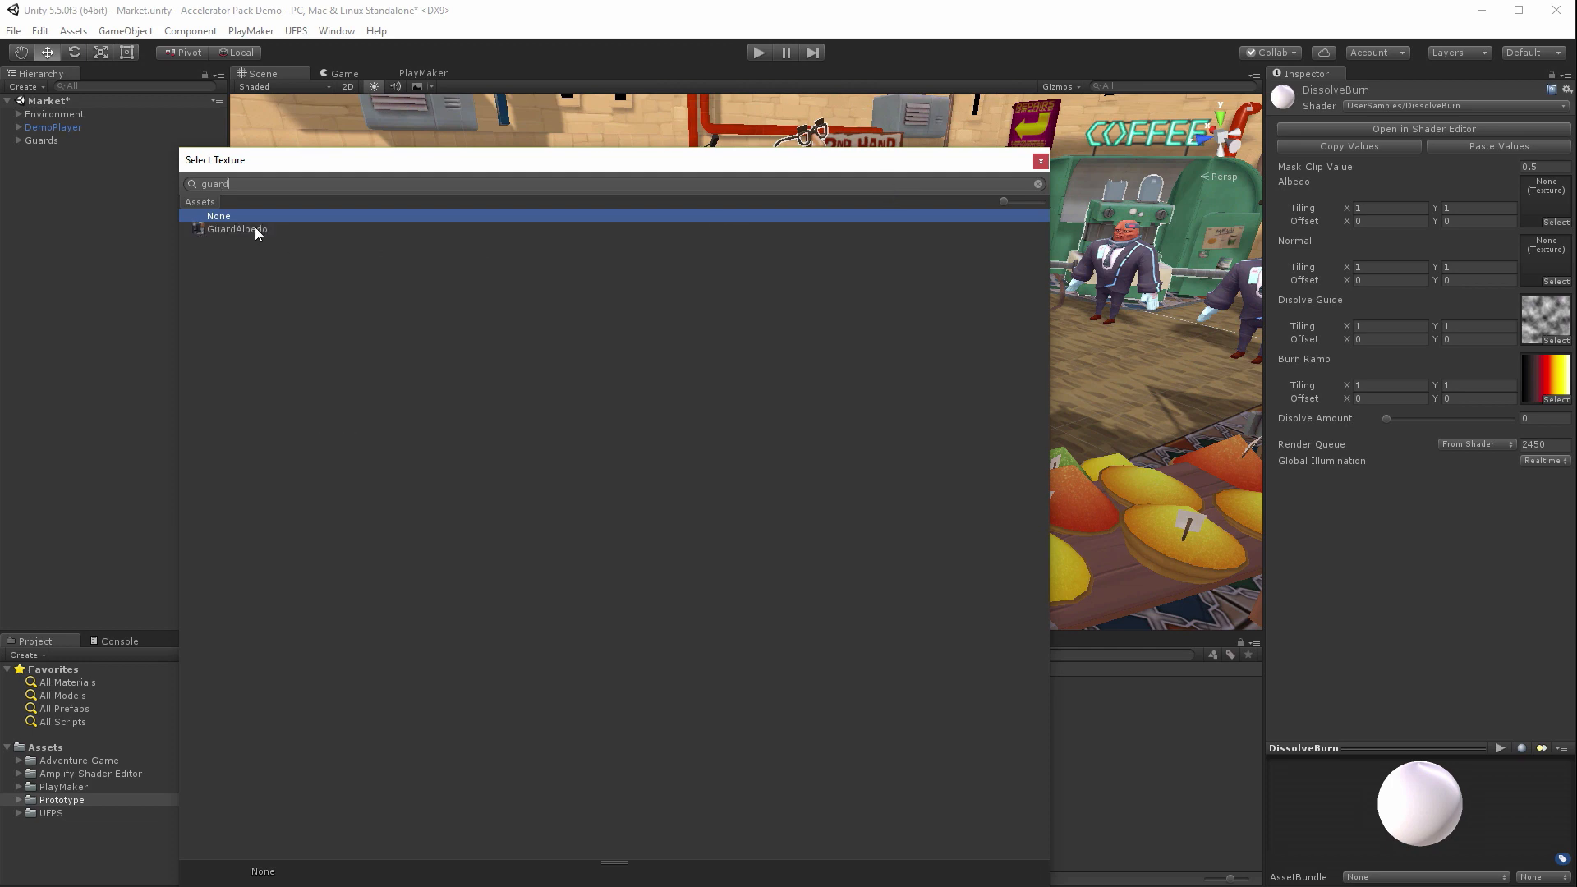
double_click(235, 228)
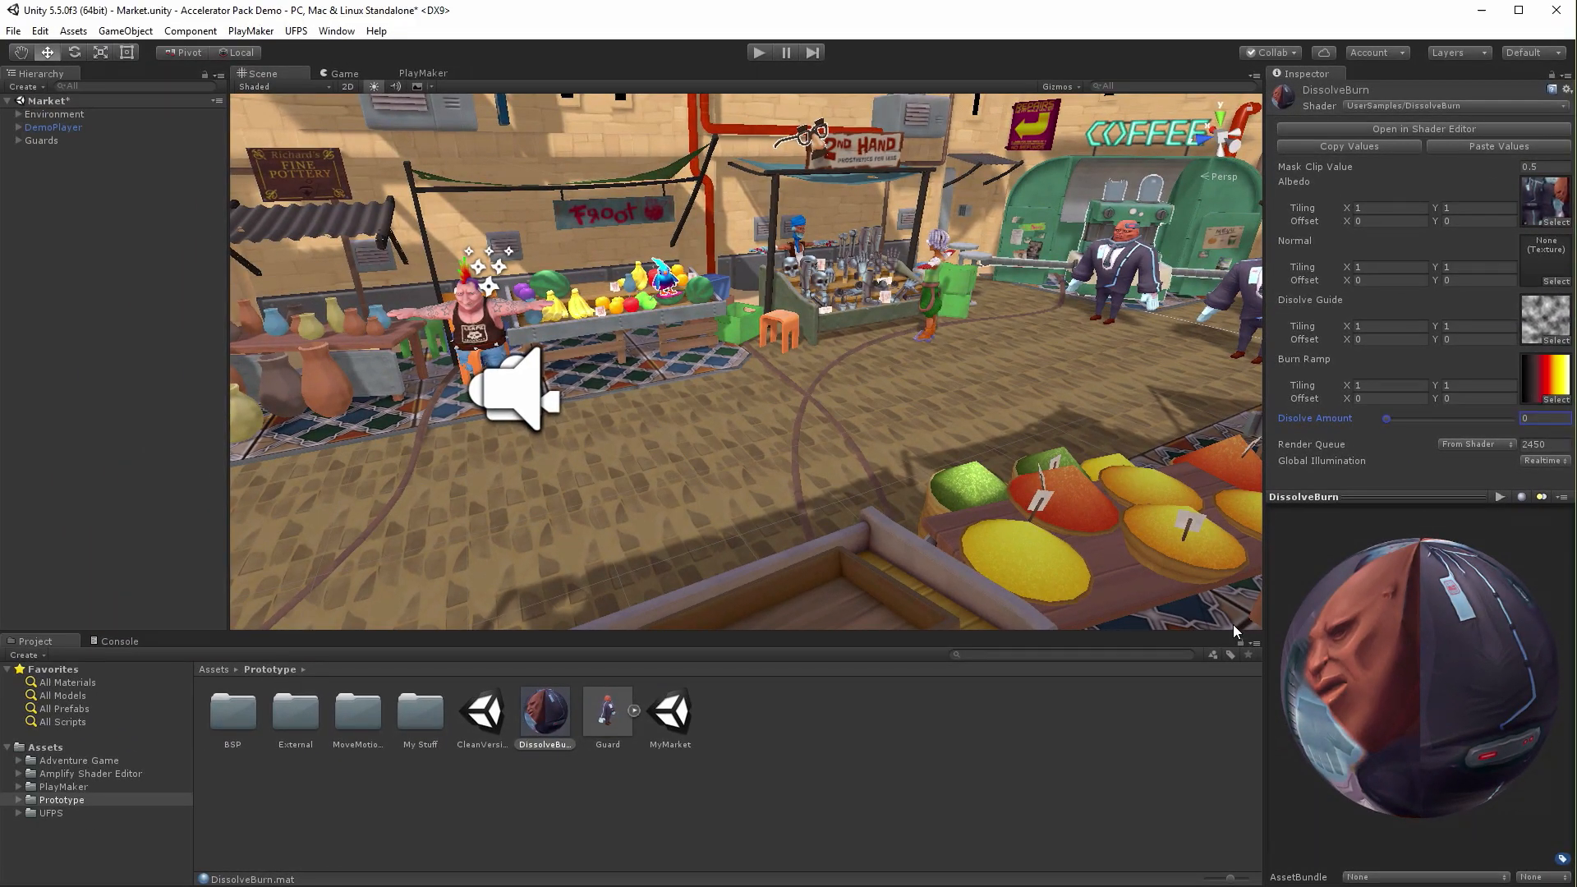
Open DissolveBurn's graph in Amplify Shader Editor and browse the Camera and Operators node categories.
left_click(1420, 129)
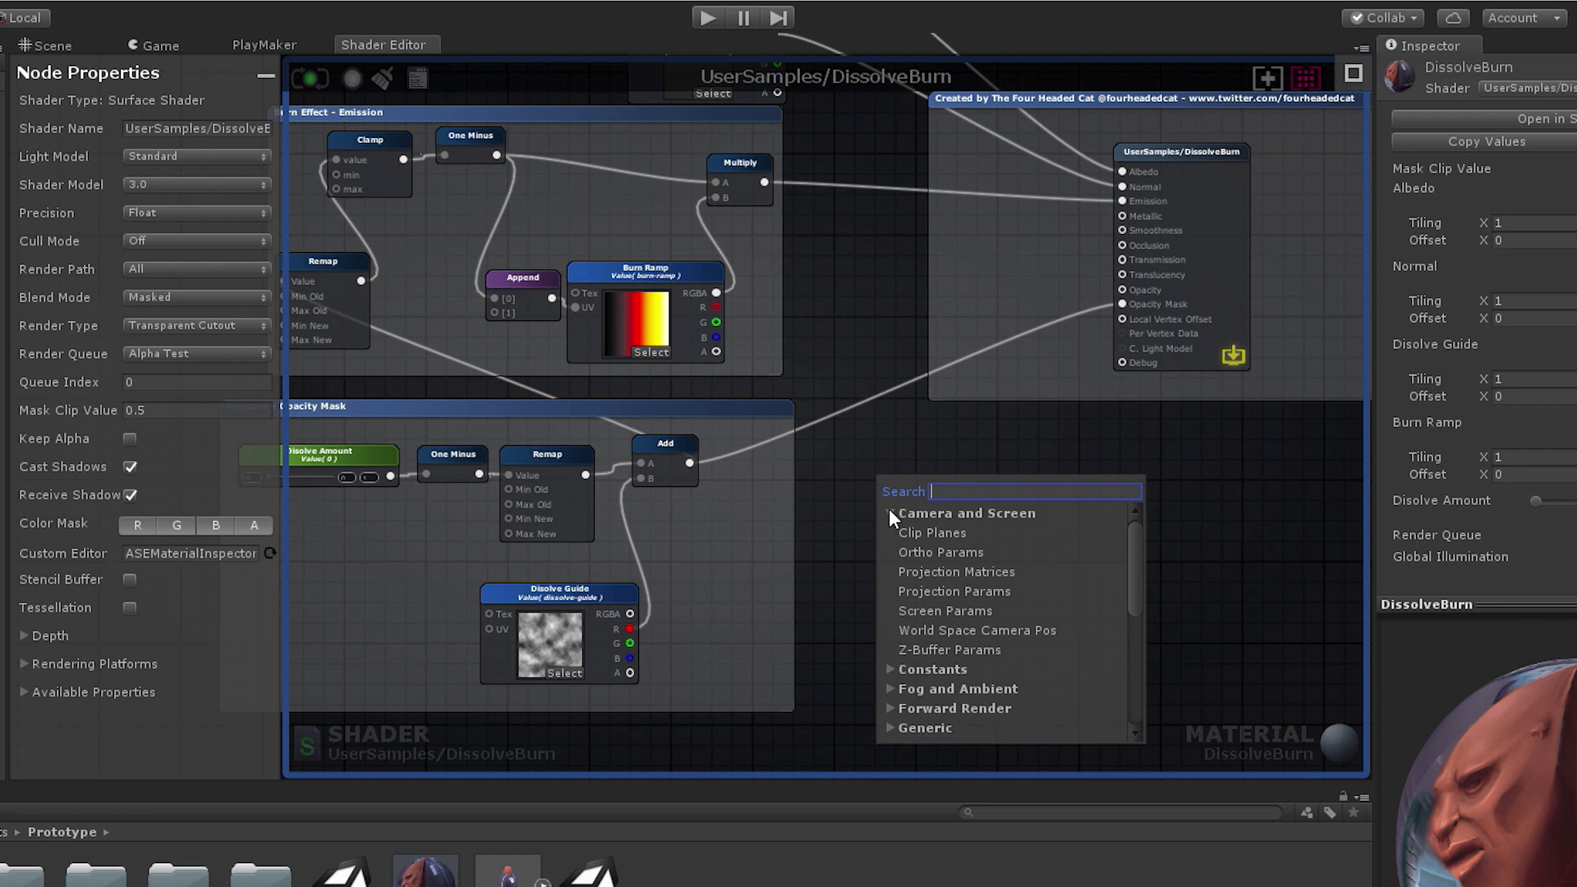
left_click(890, 512)
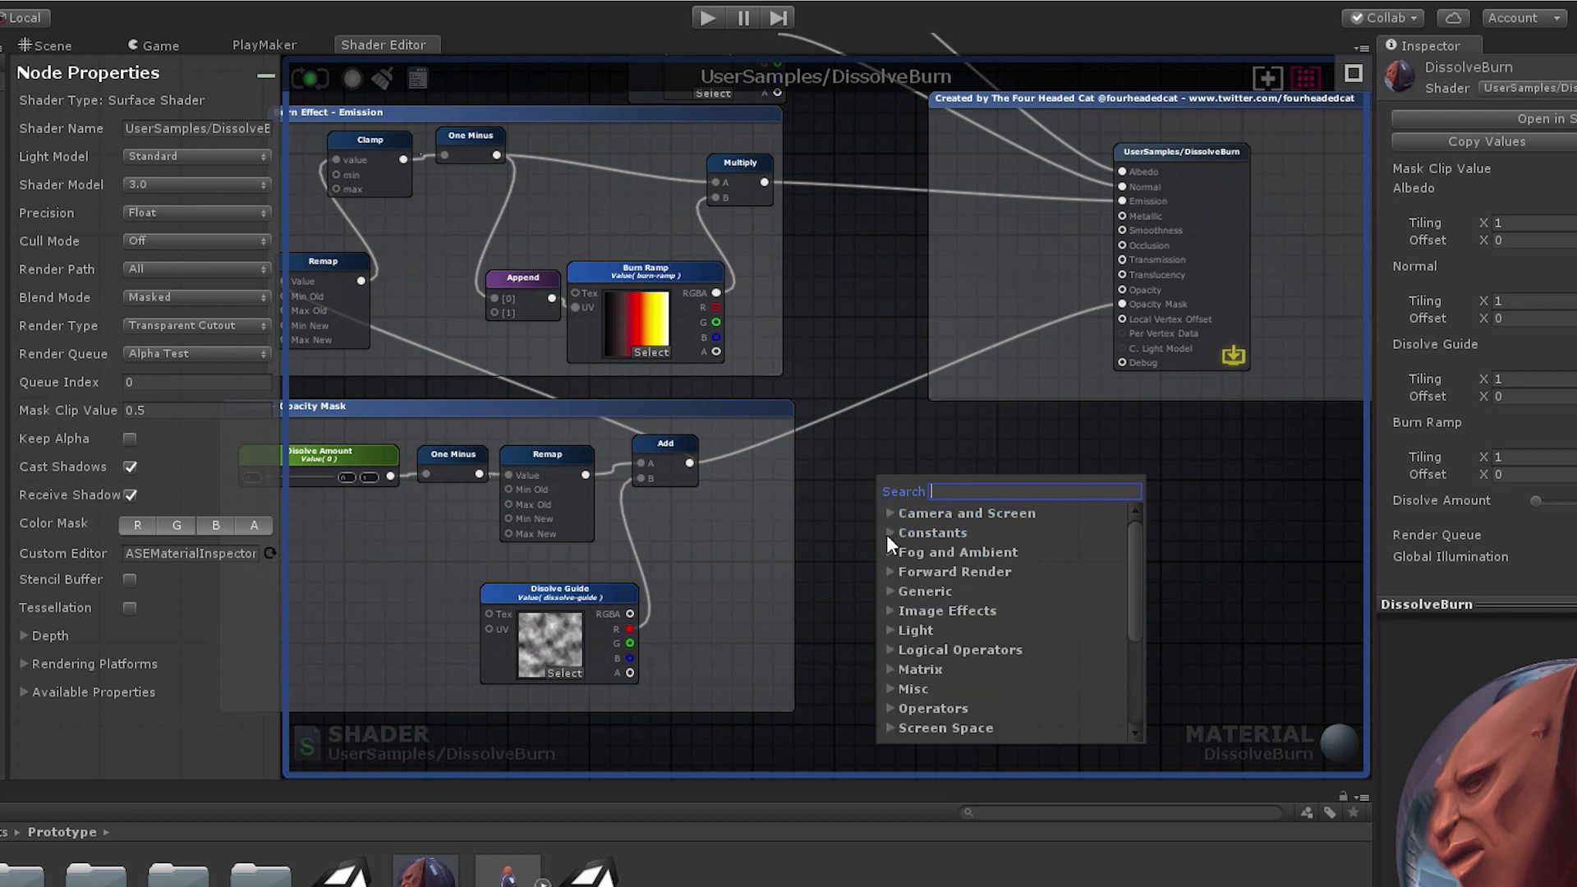
mouse_move(893, 658)
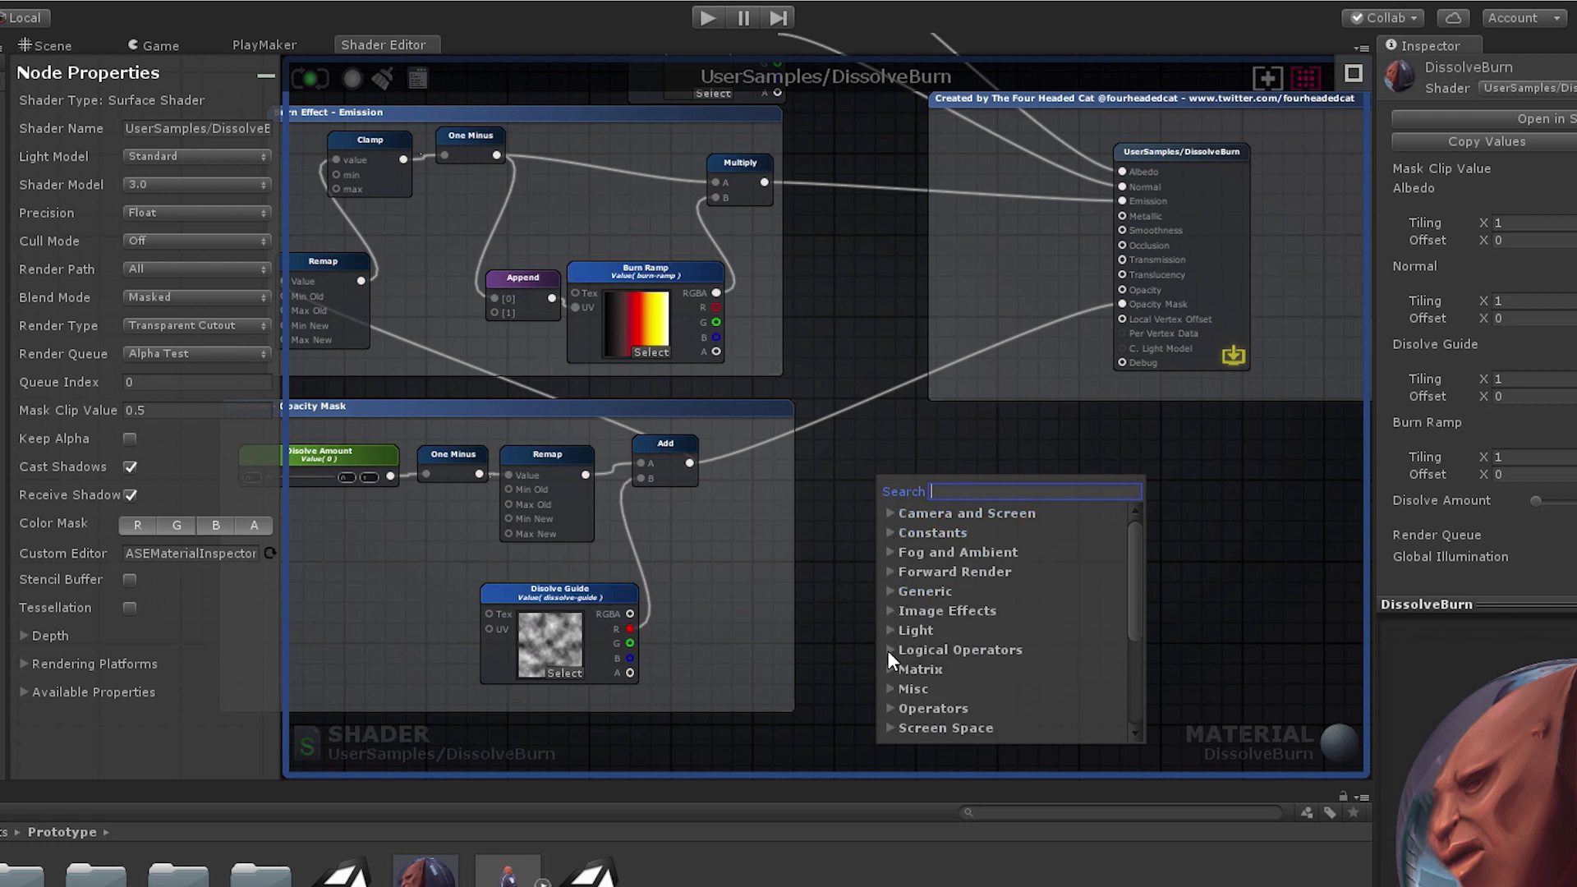
left_click(888, 707)
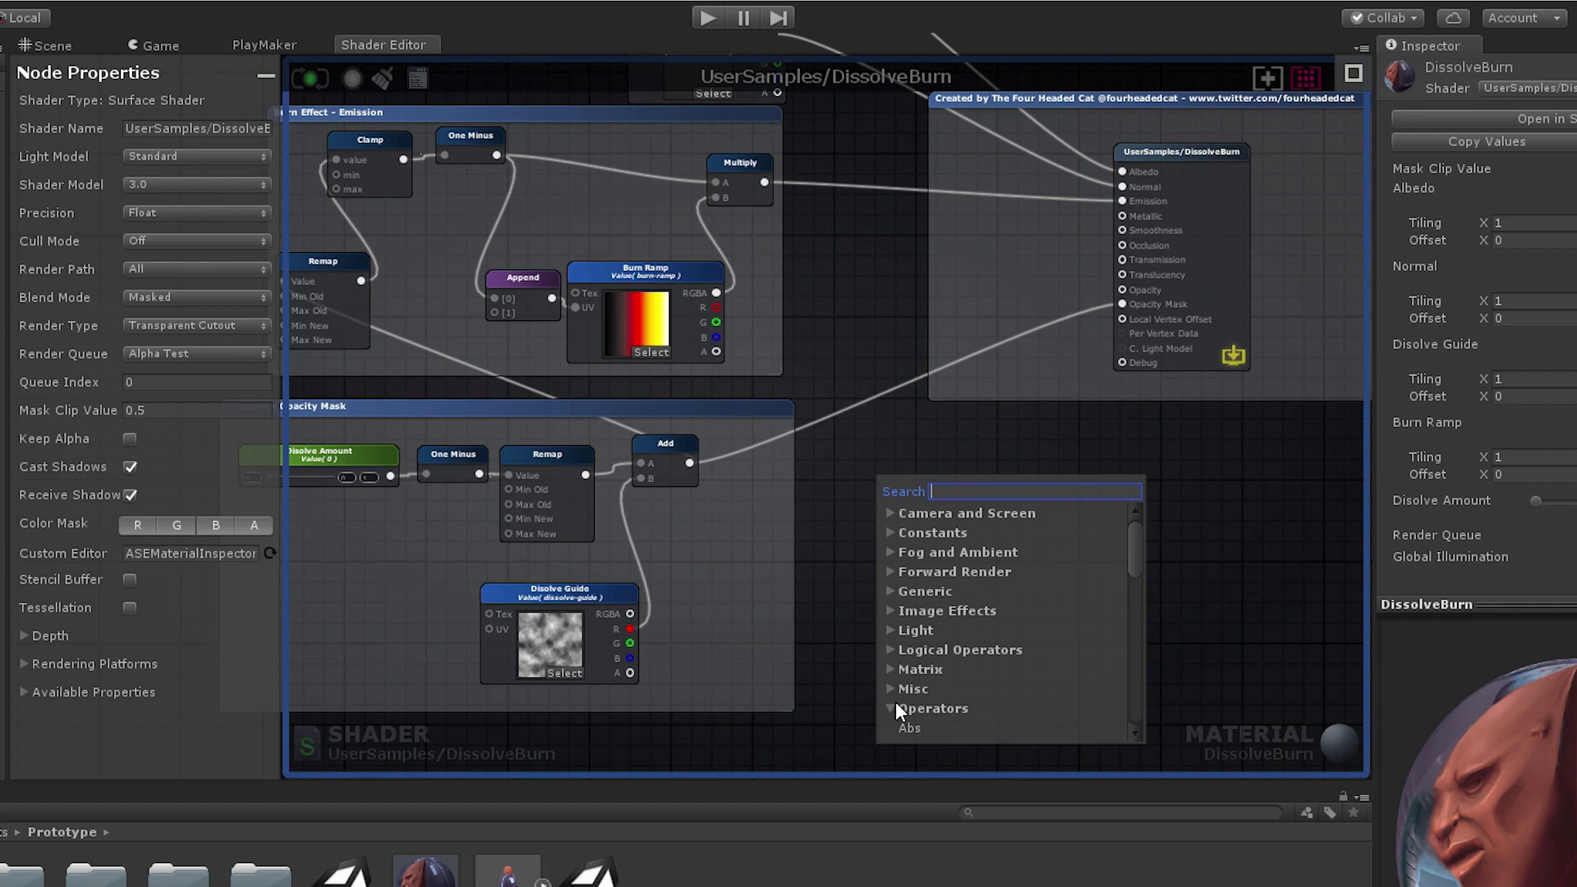
scroll("down", 3)
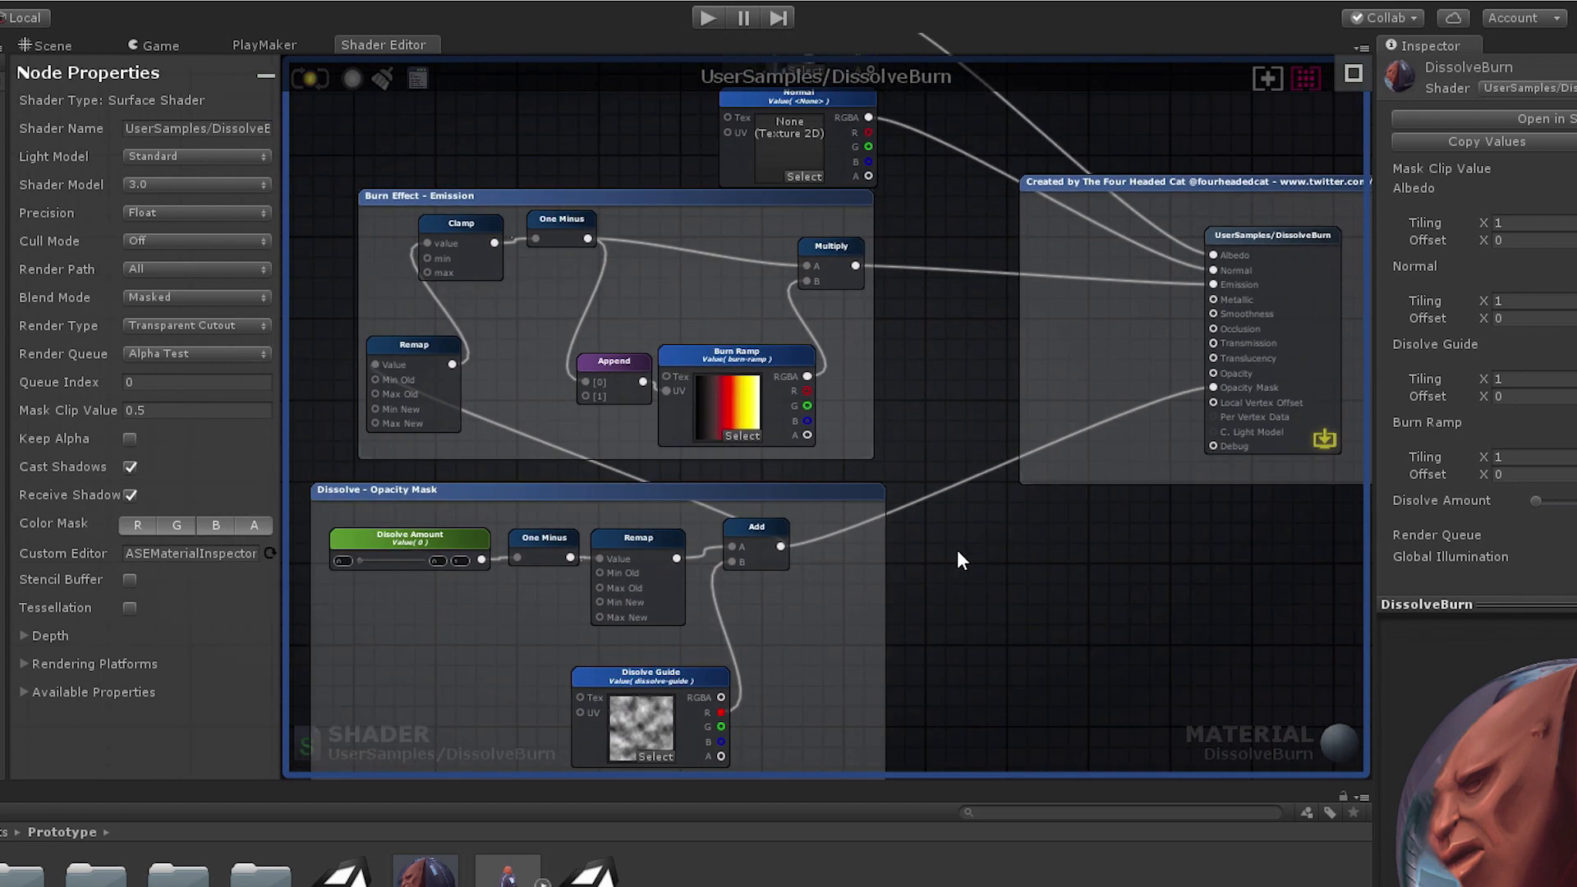
Add an FSM to DemoPlayer with an Input state sending a new Fire event on left click, plus a Pick state.
left_click(432, 72)
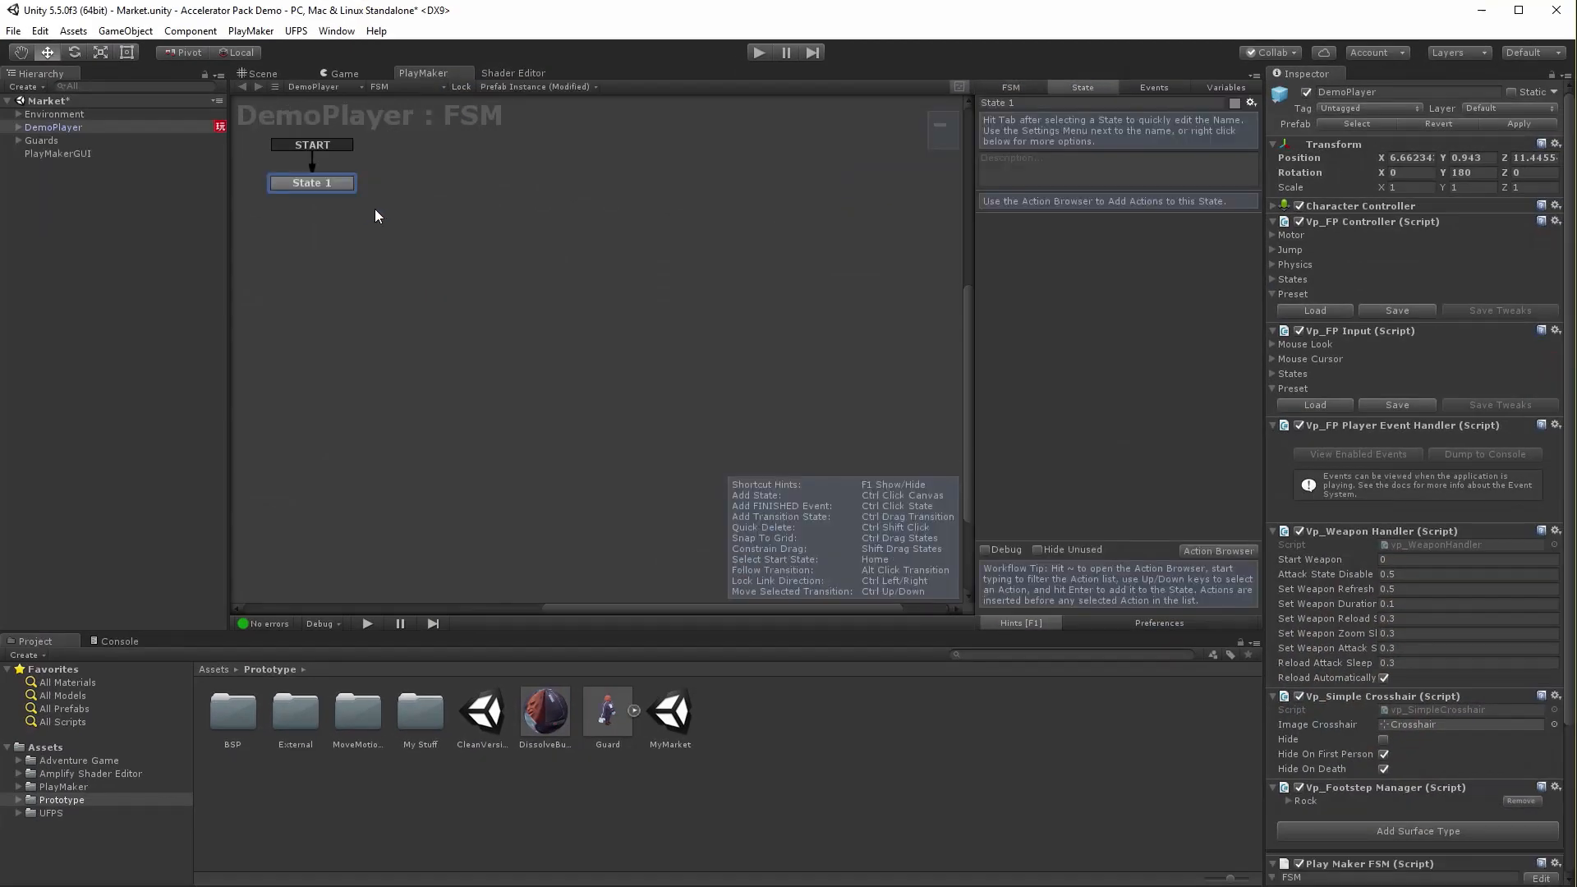
type("Input")
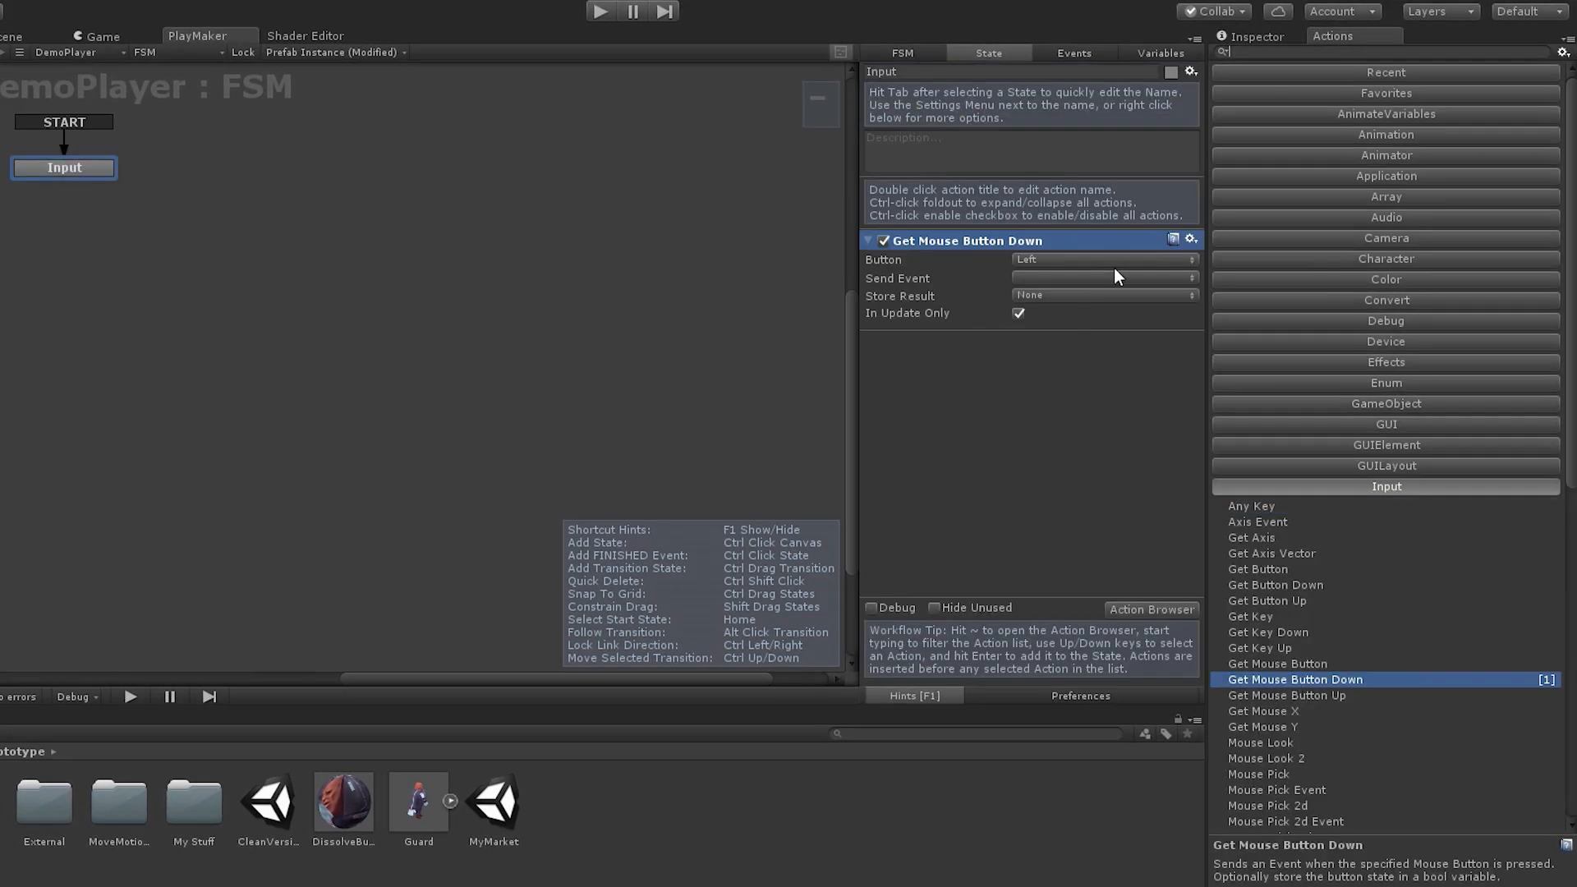
left_click(1101, 279)
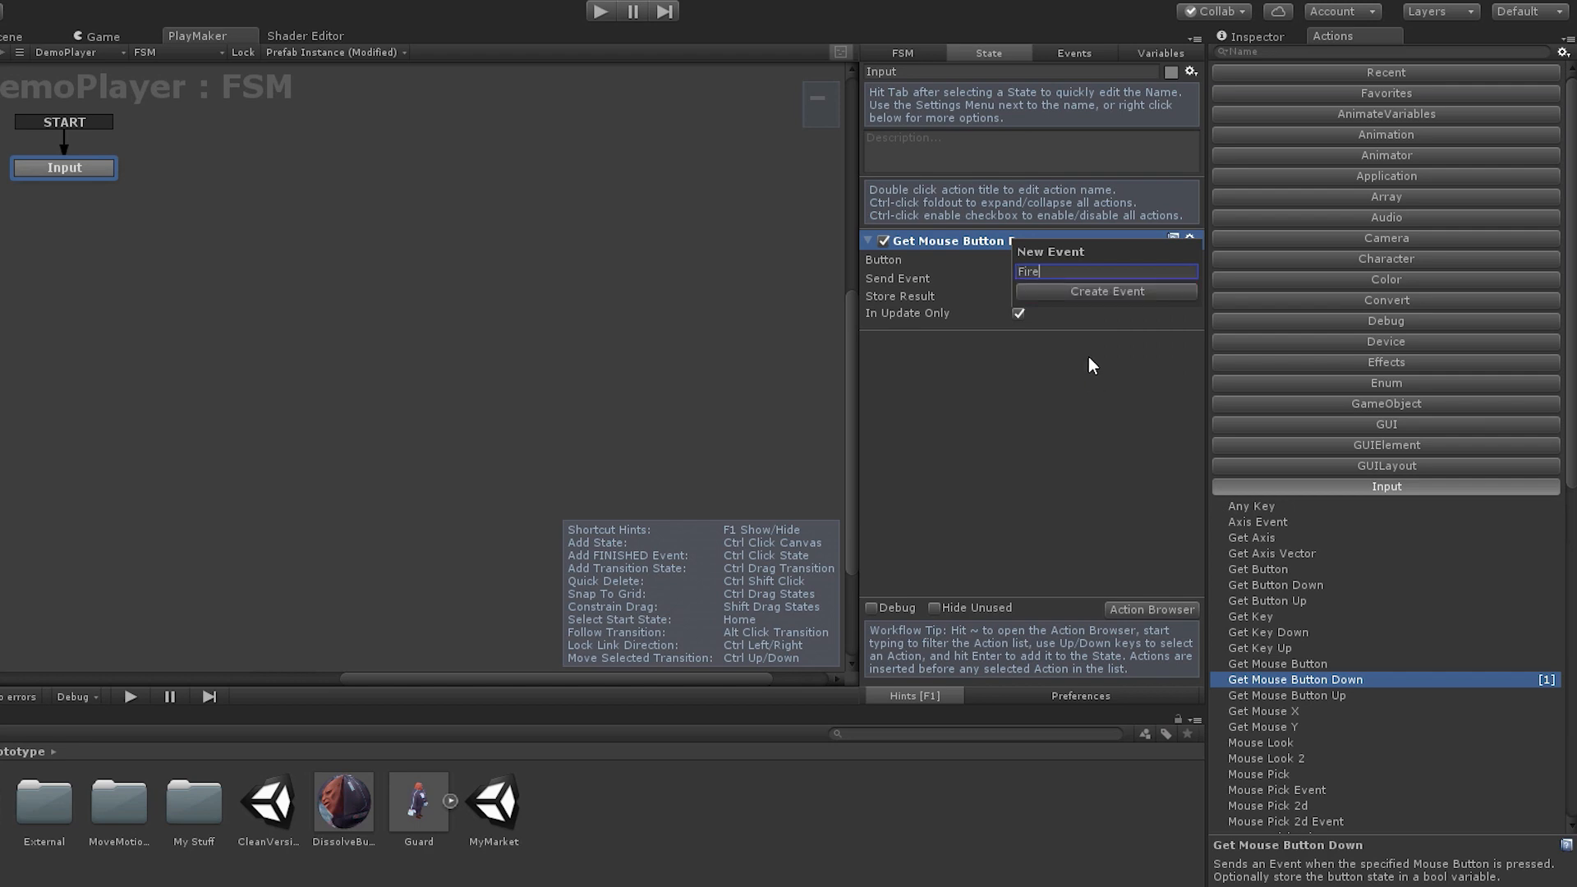
left_click(1105, 291)
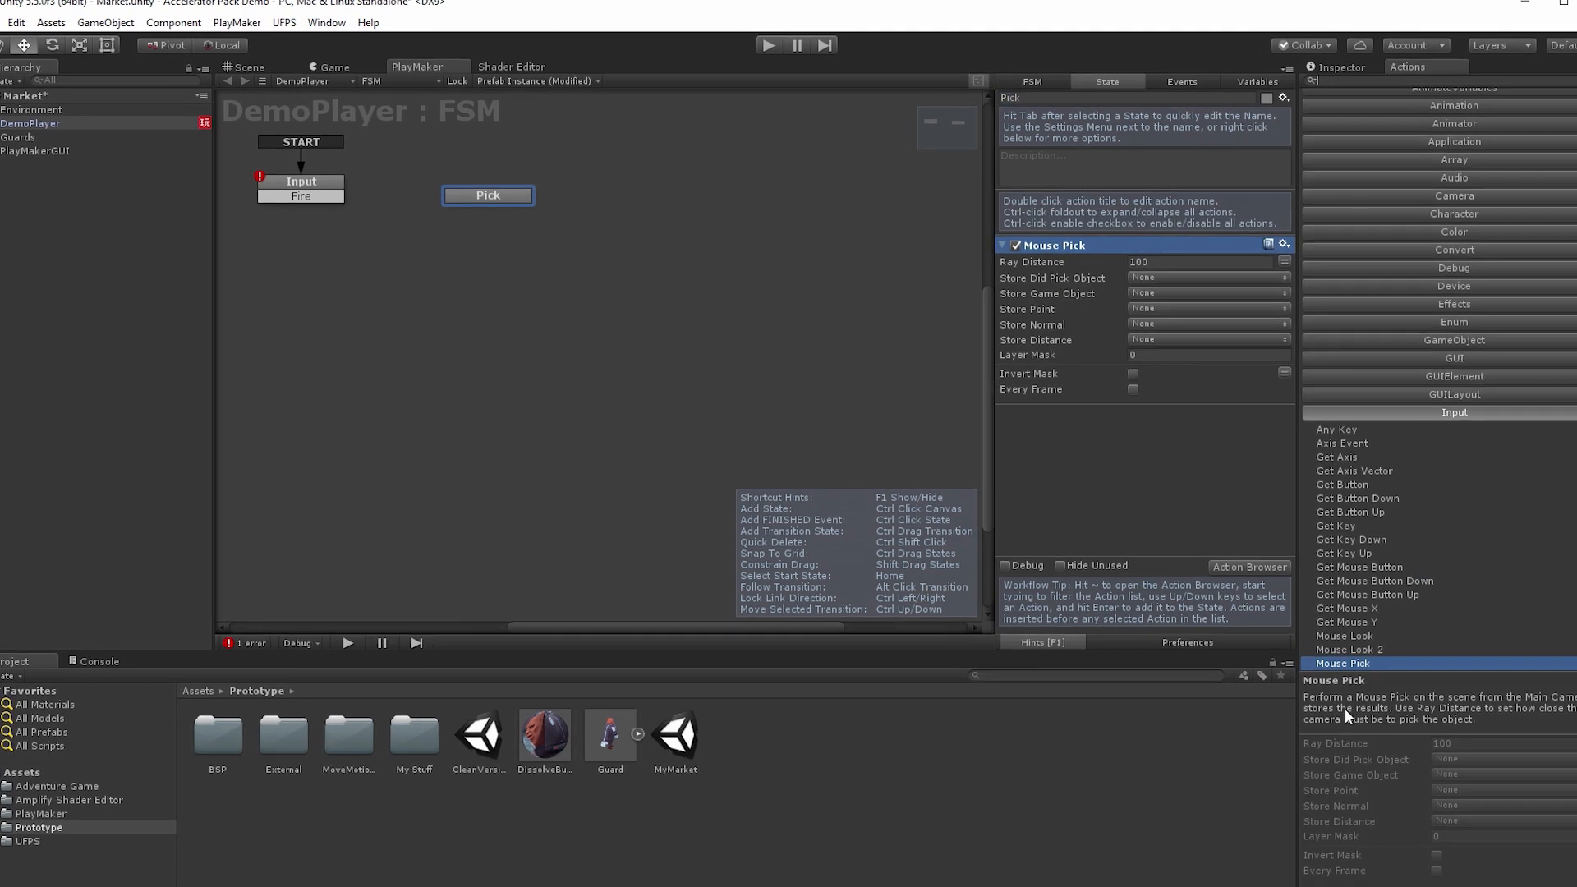
right_click(486, 195)
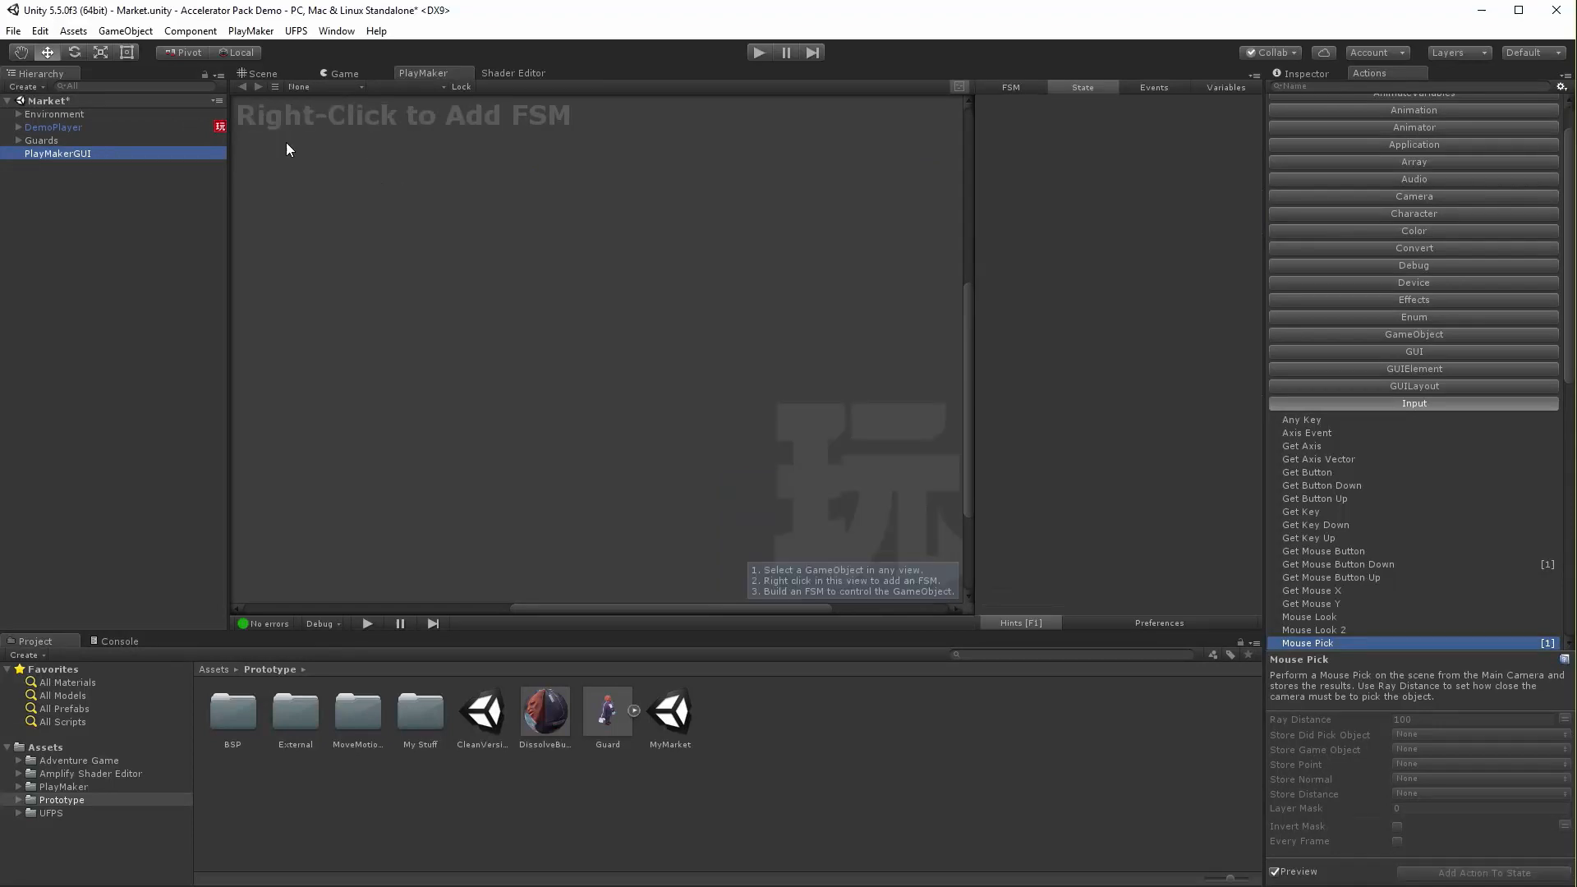
Turn off Control Mouse Cursor on the PlayMakerGUI object.
left_click(1305, 72)
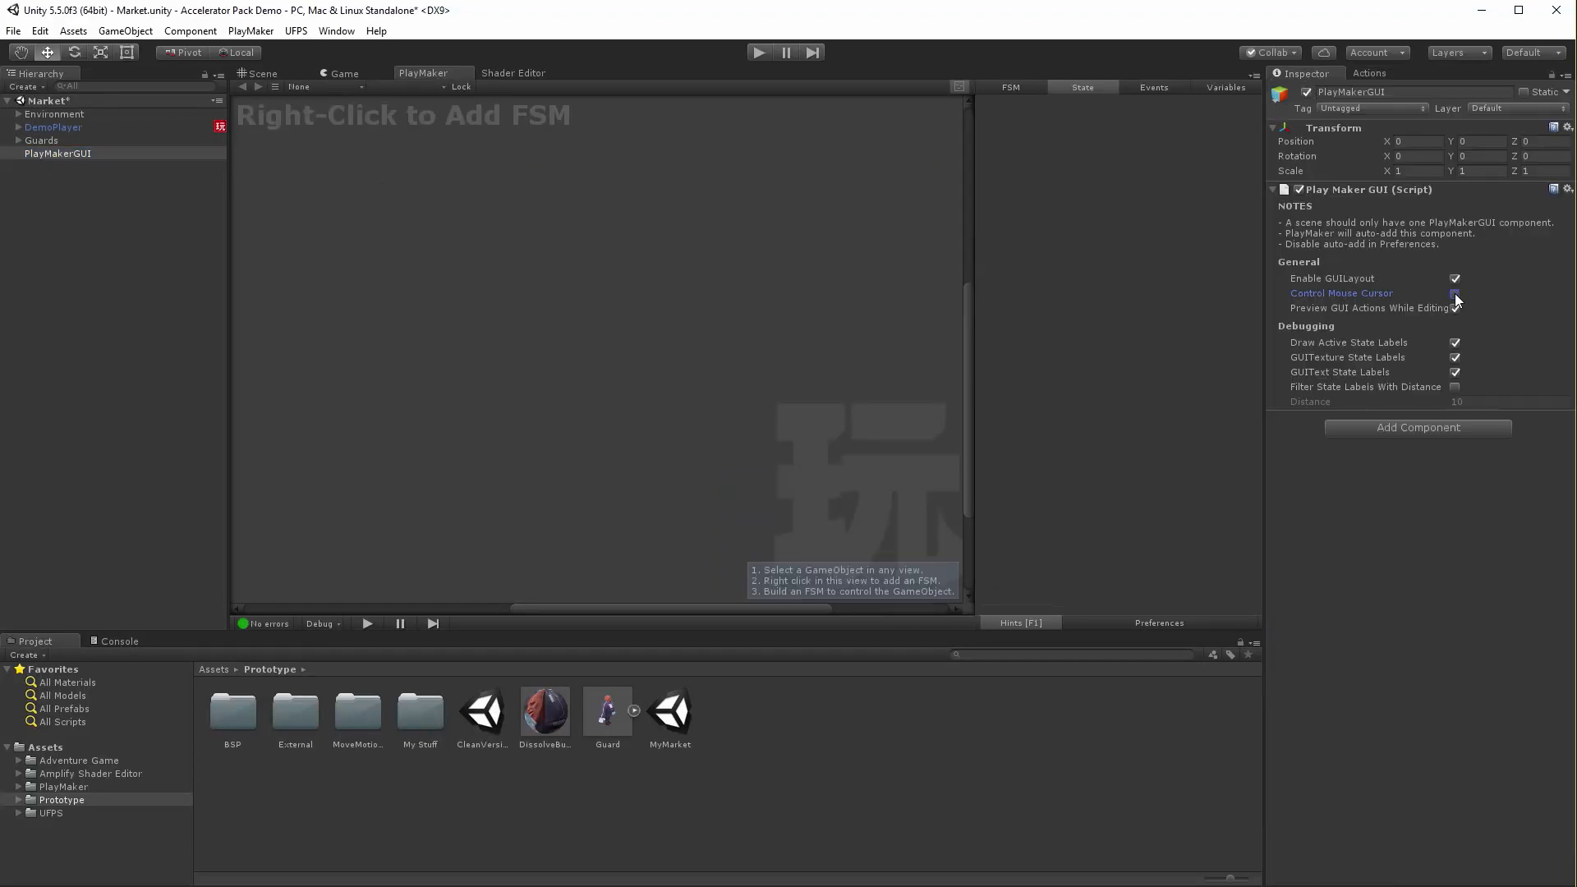
left_click(1454, 293)
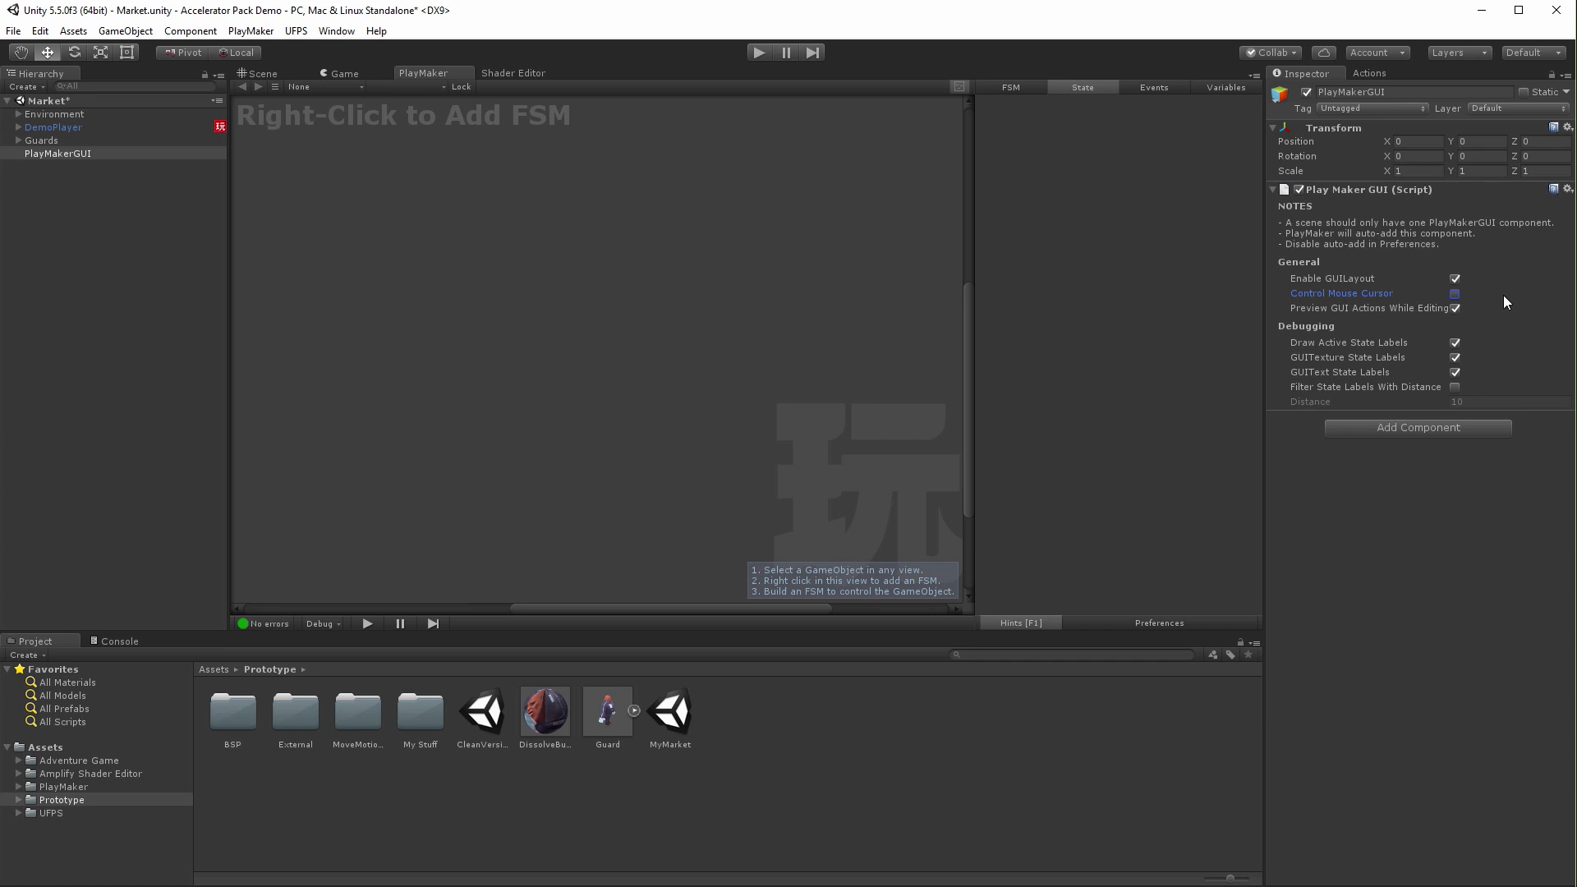
Add an FSM to the Guard prefab whose Get Child result is stored in a new Renderer variable.
right_click(355, 219)
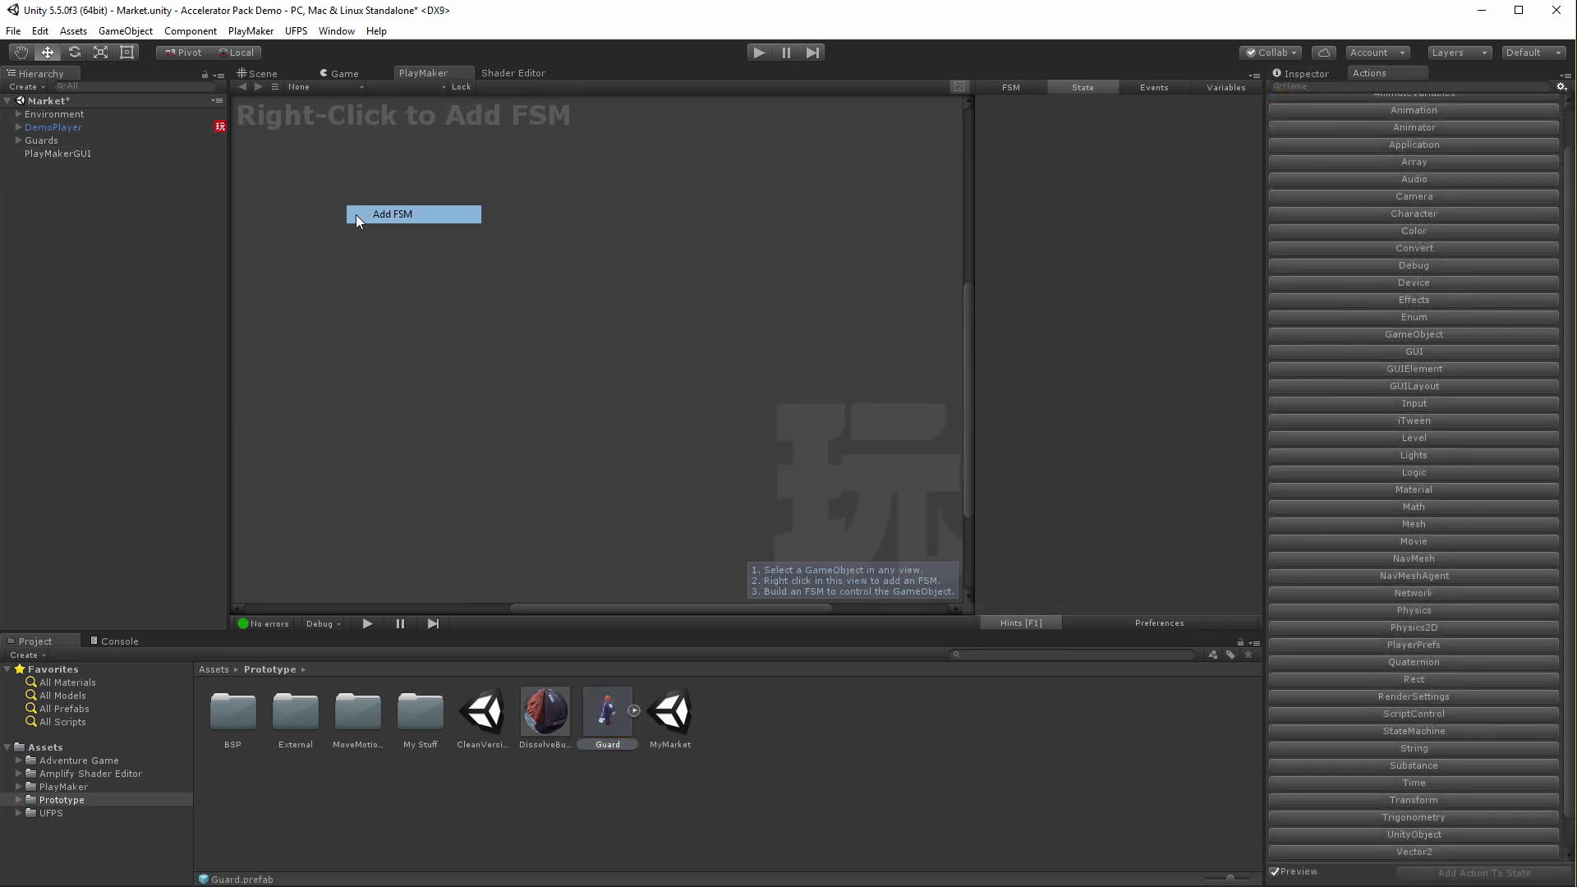
left_click(393, 213)
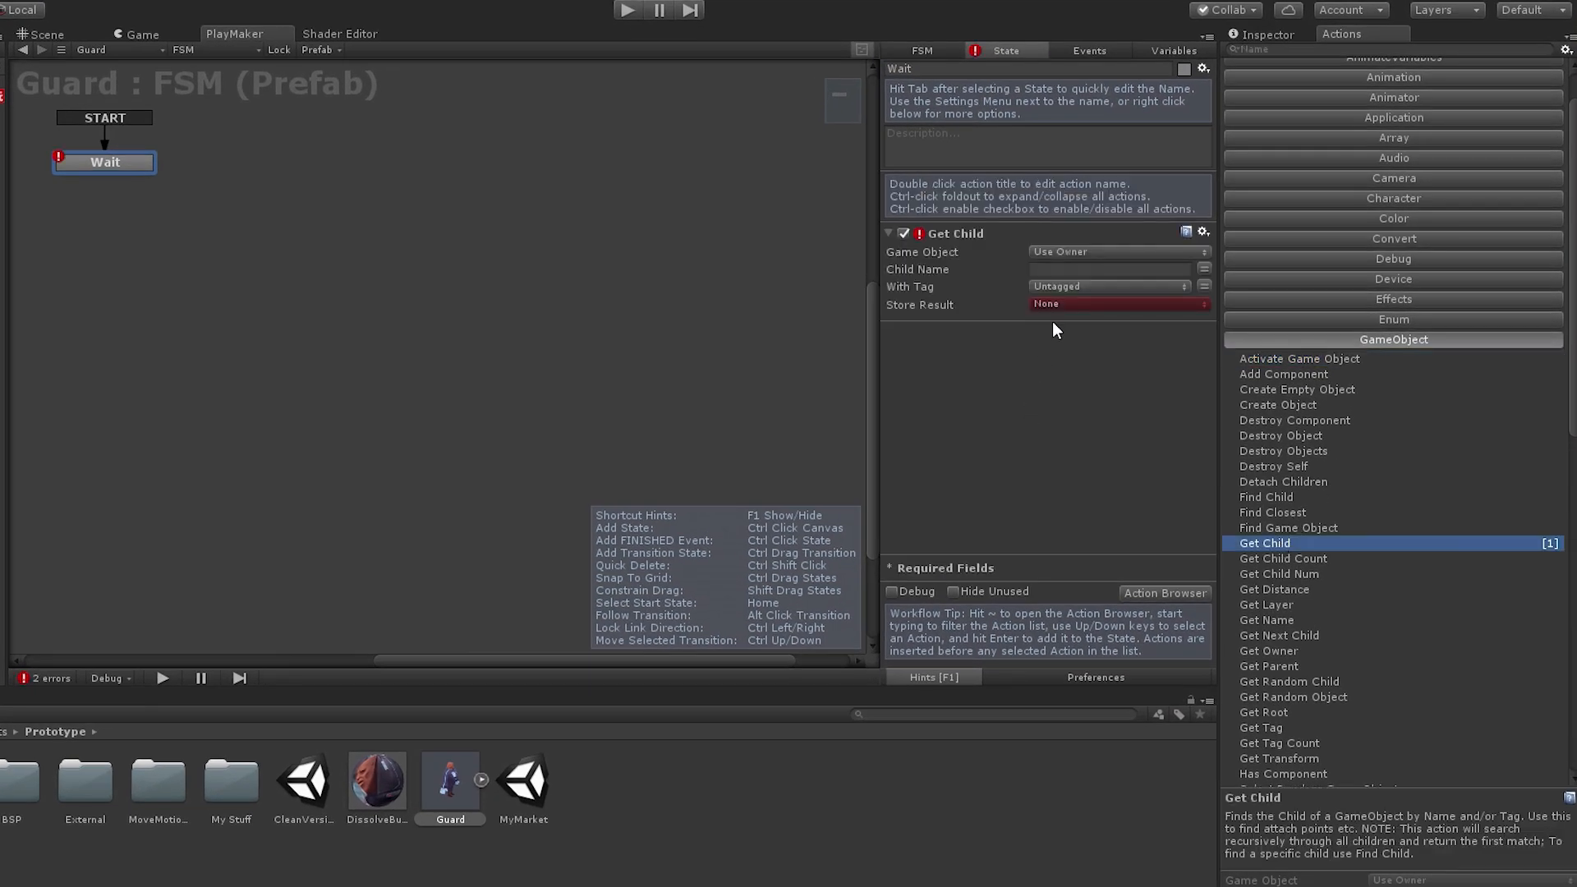
left_click(1116, 306)
type("Renderer")
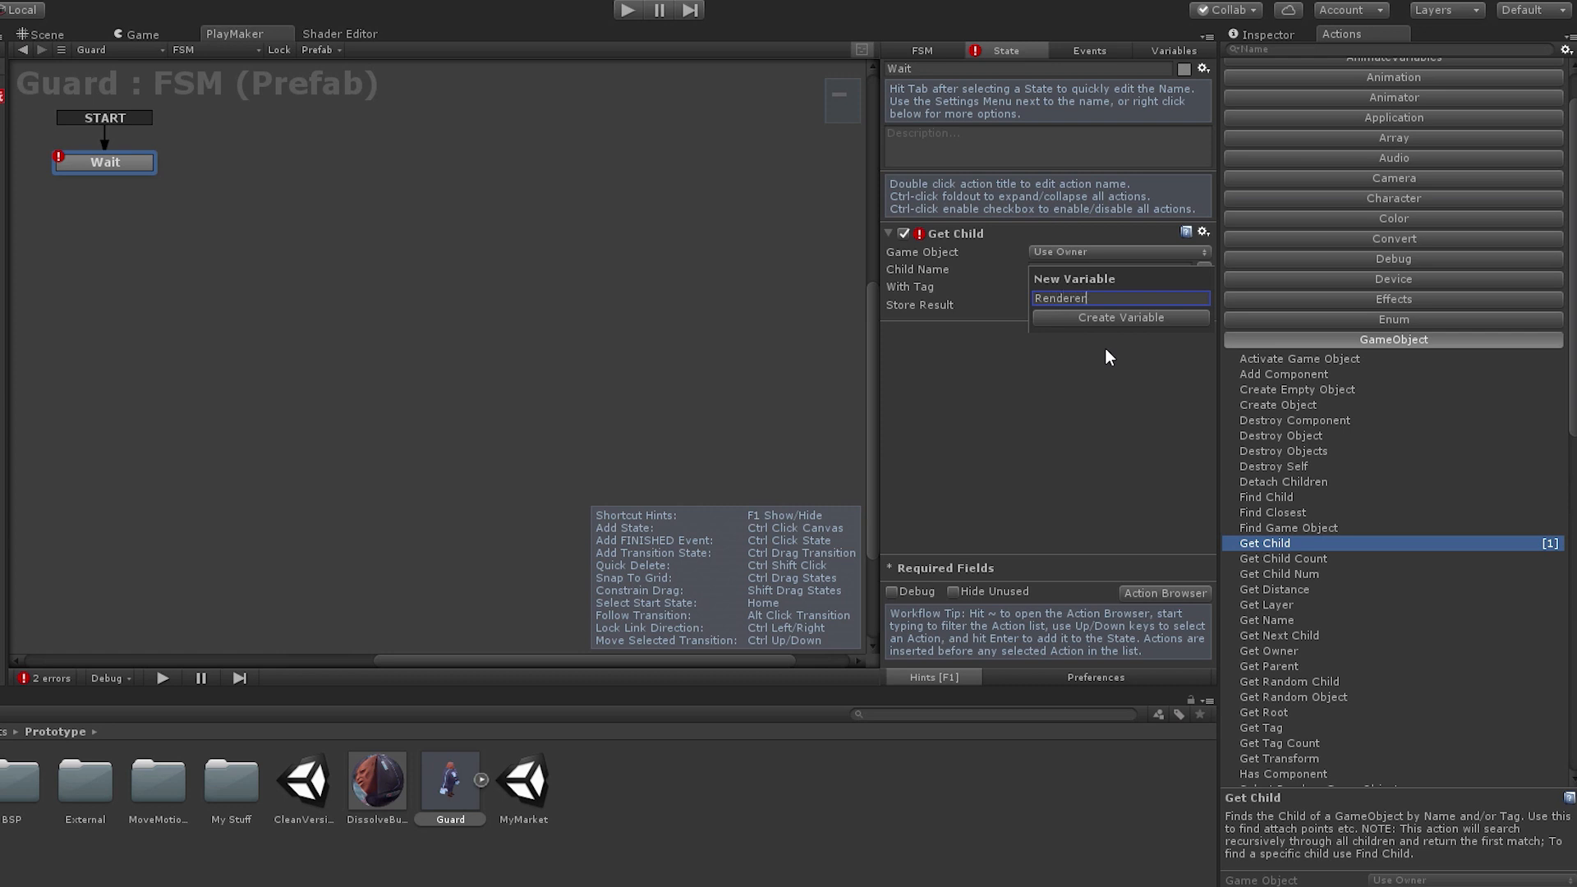
left_click(1119, 317)
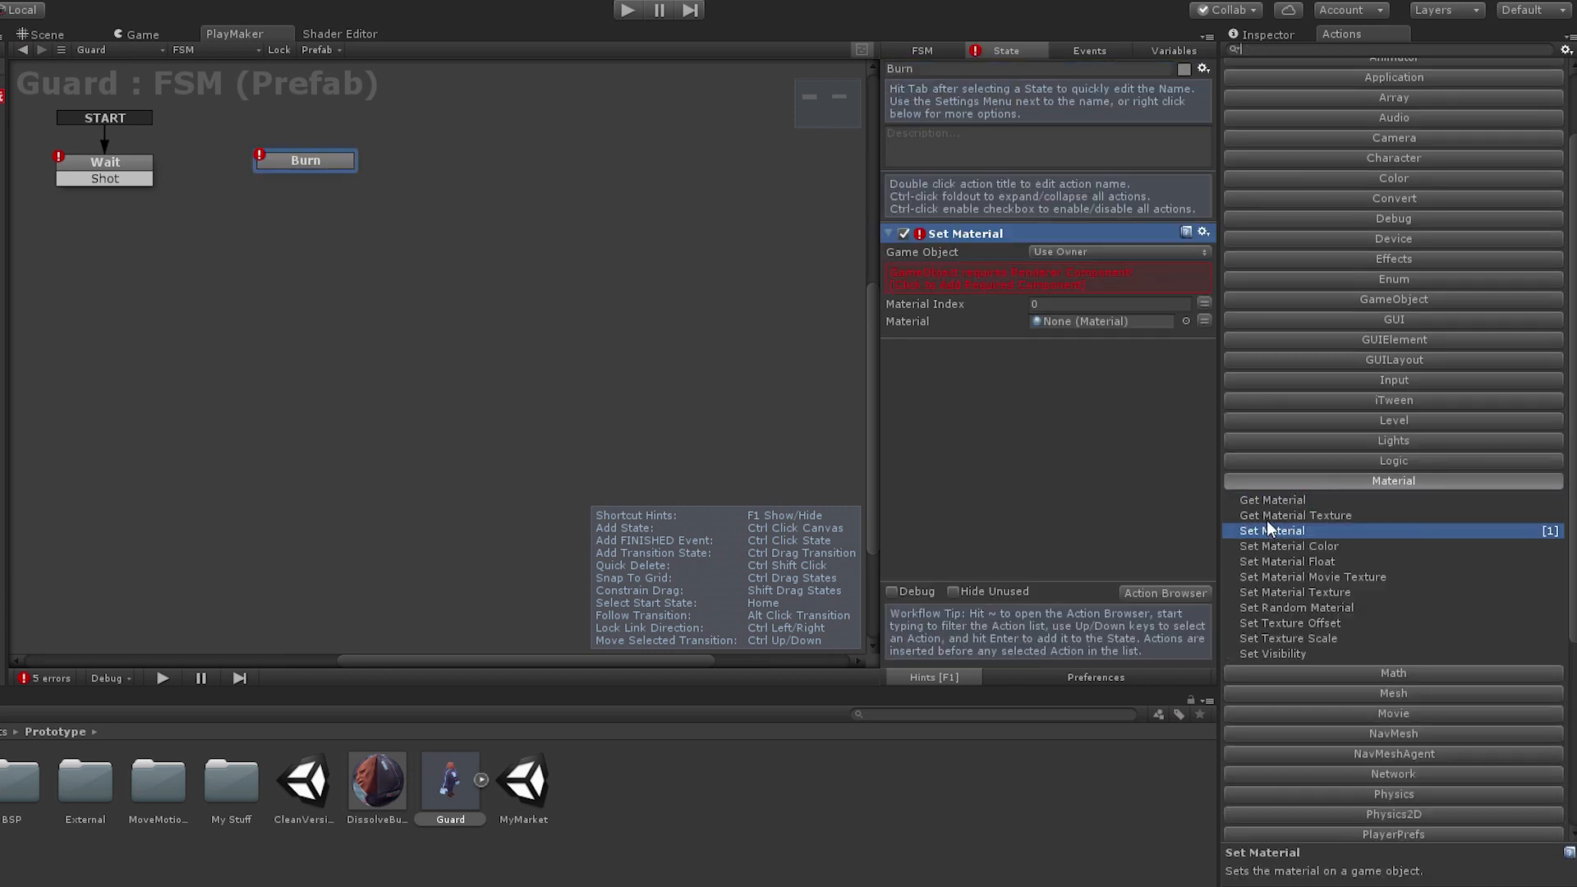
Target Set Material at the Renderer, store the fetched material in BurnMaterial, and read Delta Time every frame.
left_click(1117, 251)
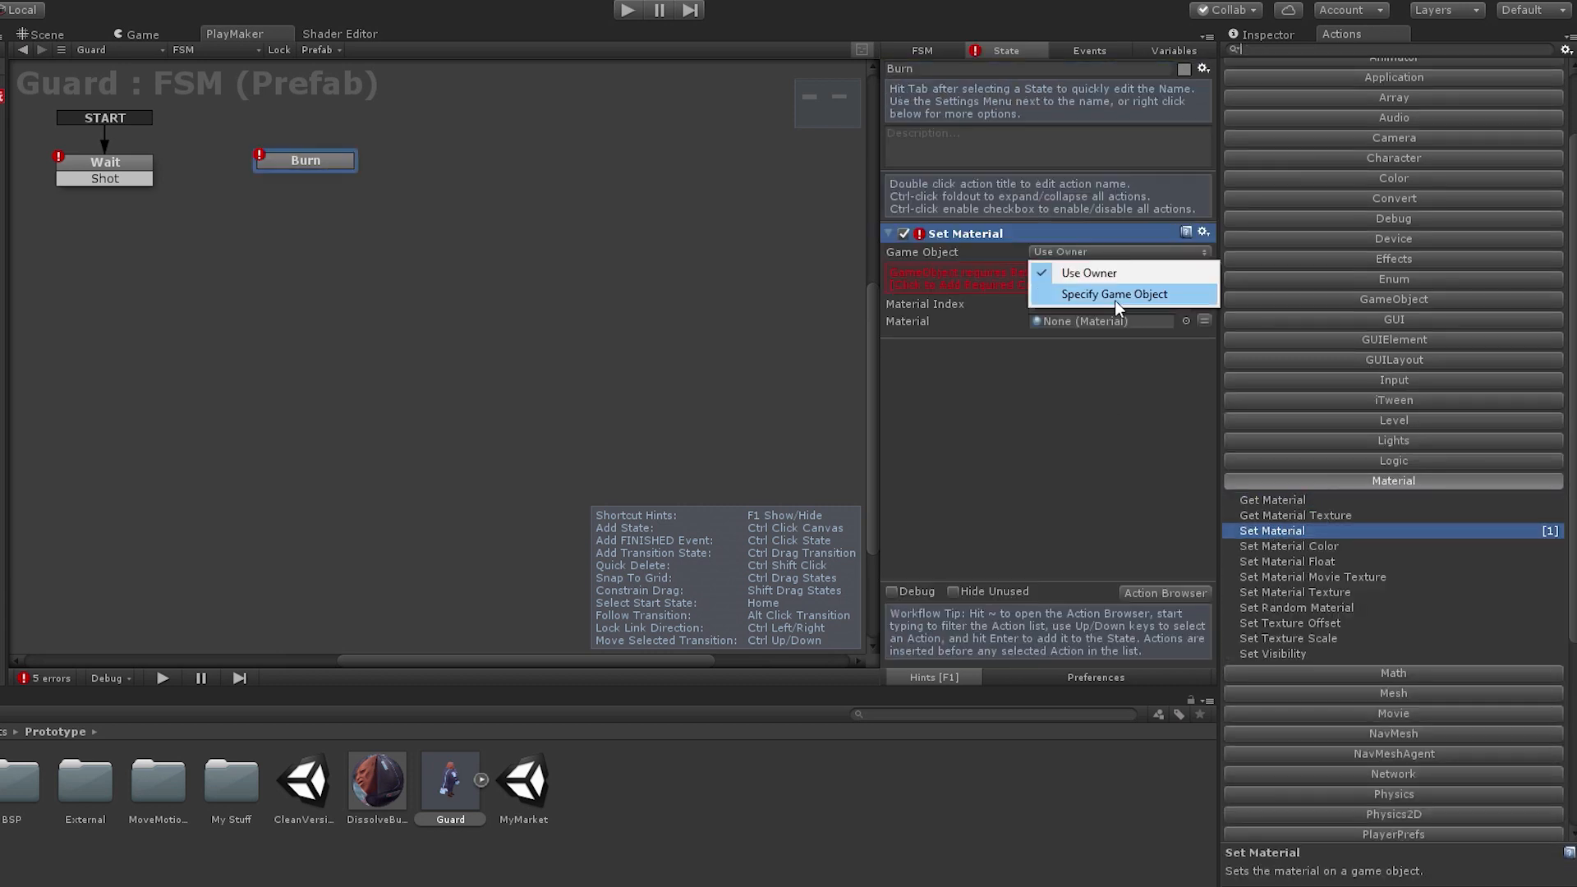
left_click(1113, 294)
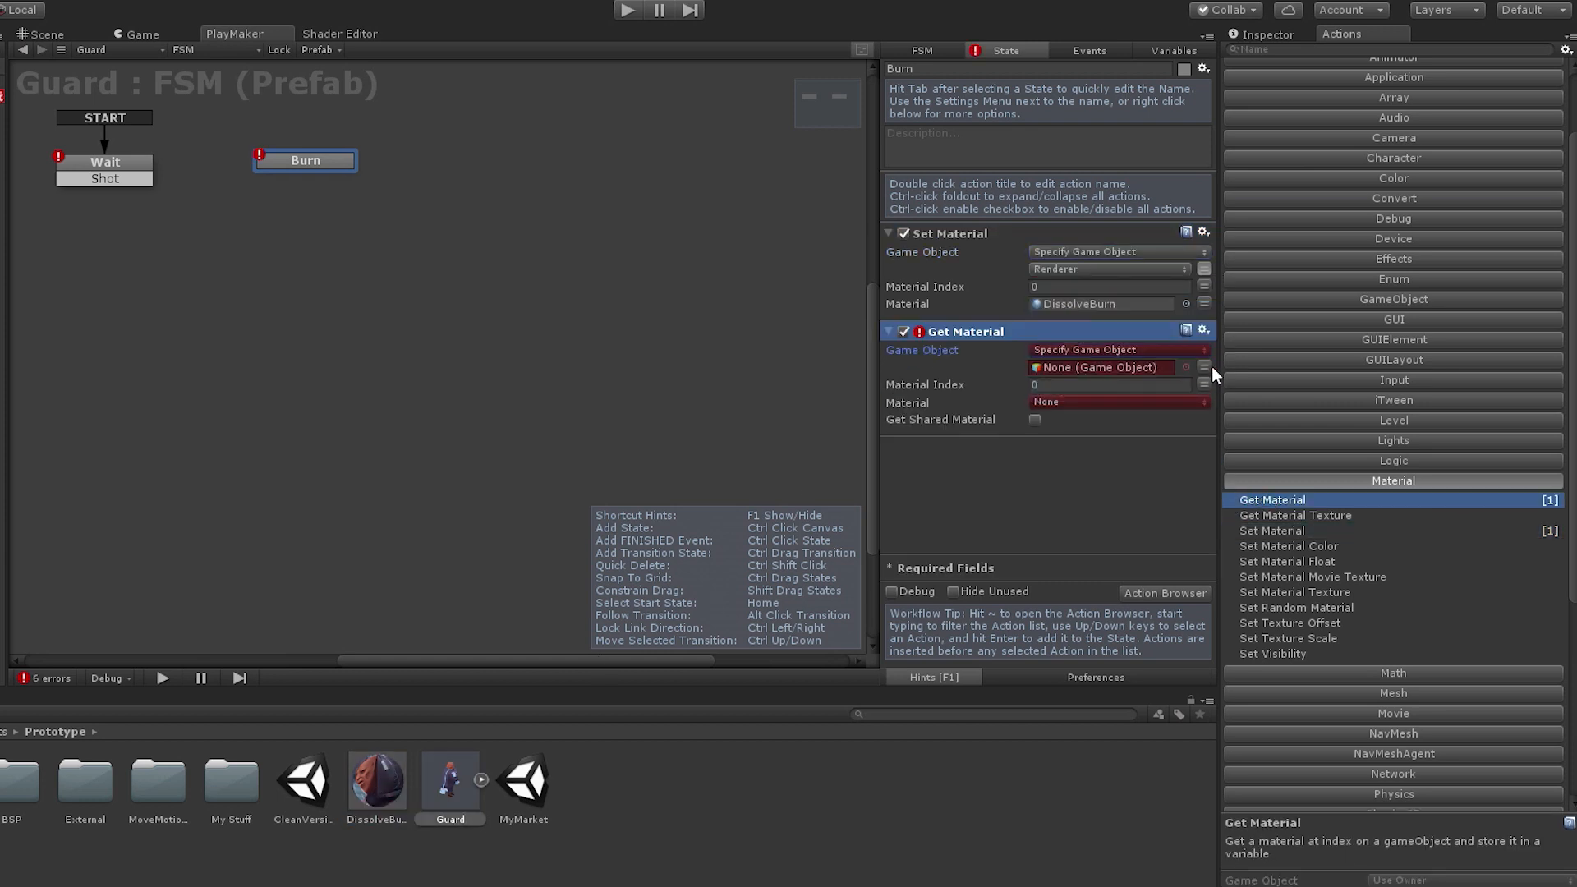
left_click(1197, 366)
type("BurnMaterial")
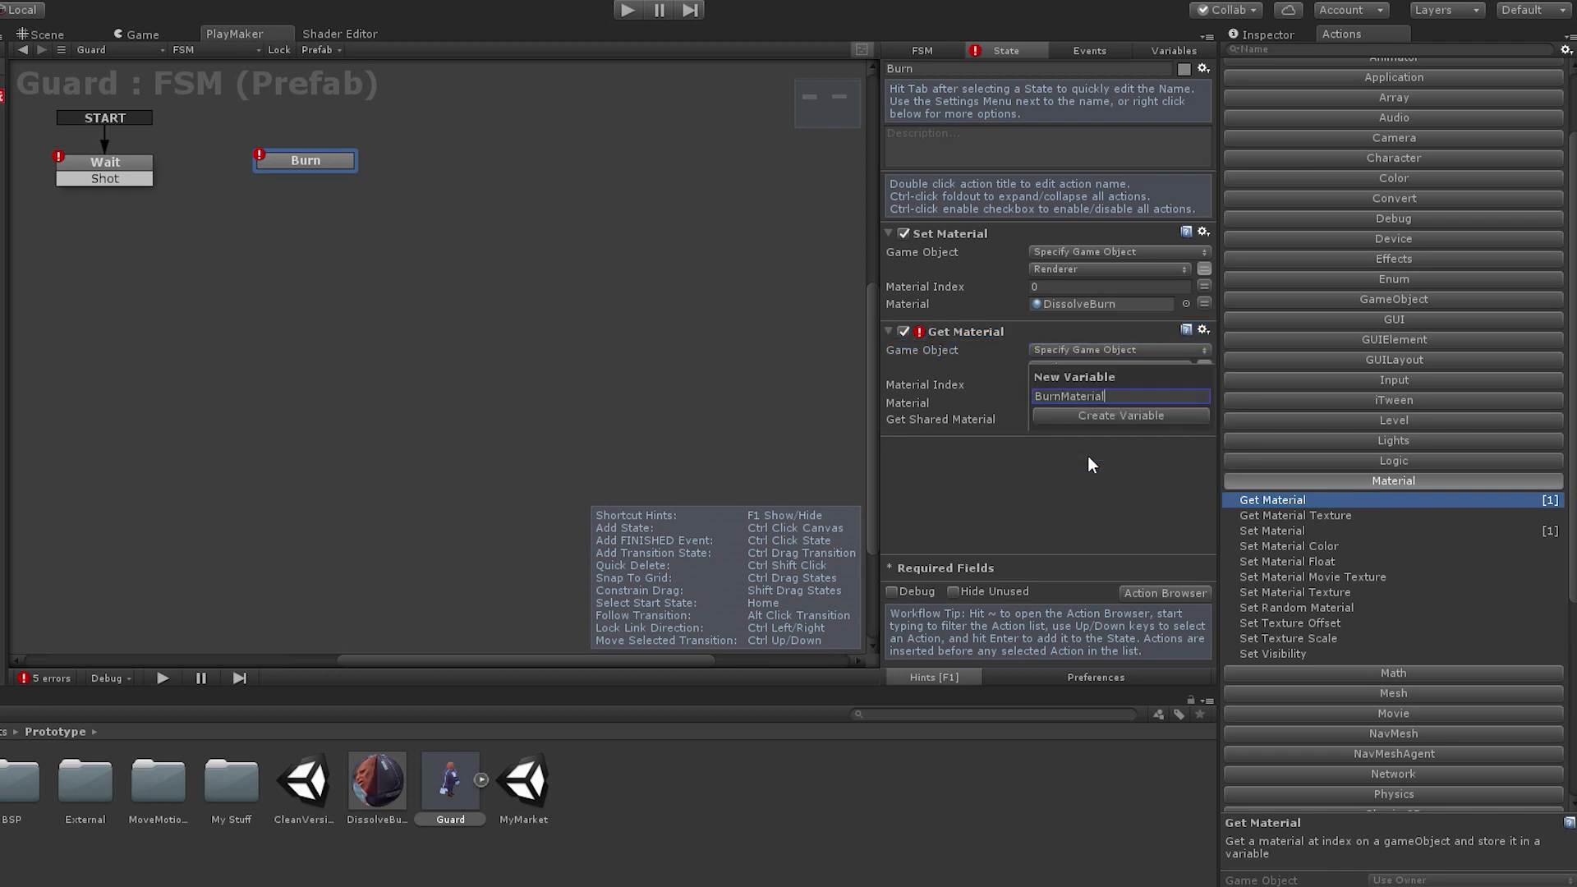
left_click(1118, 415)
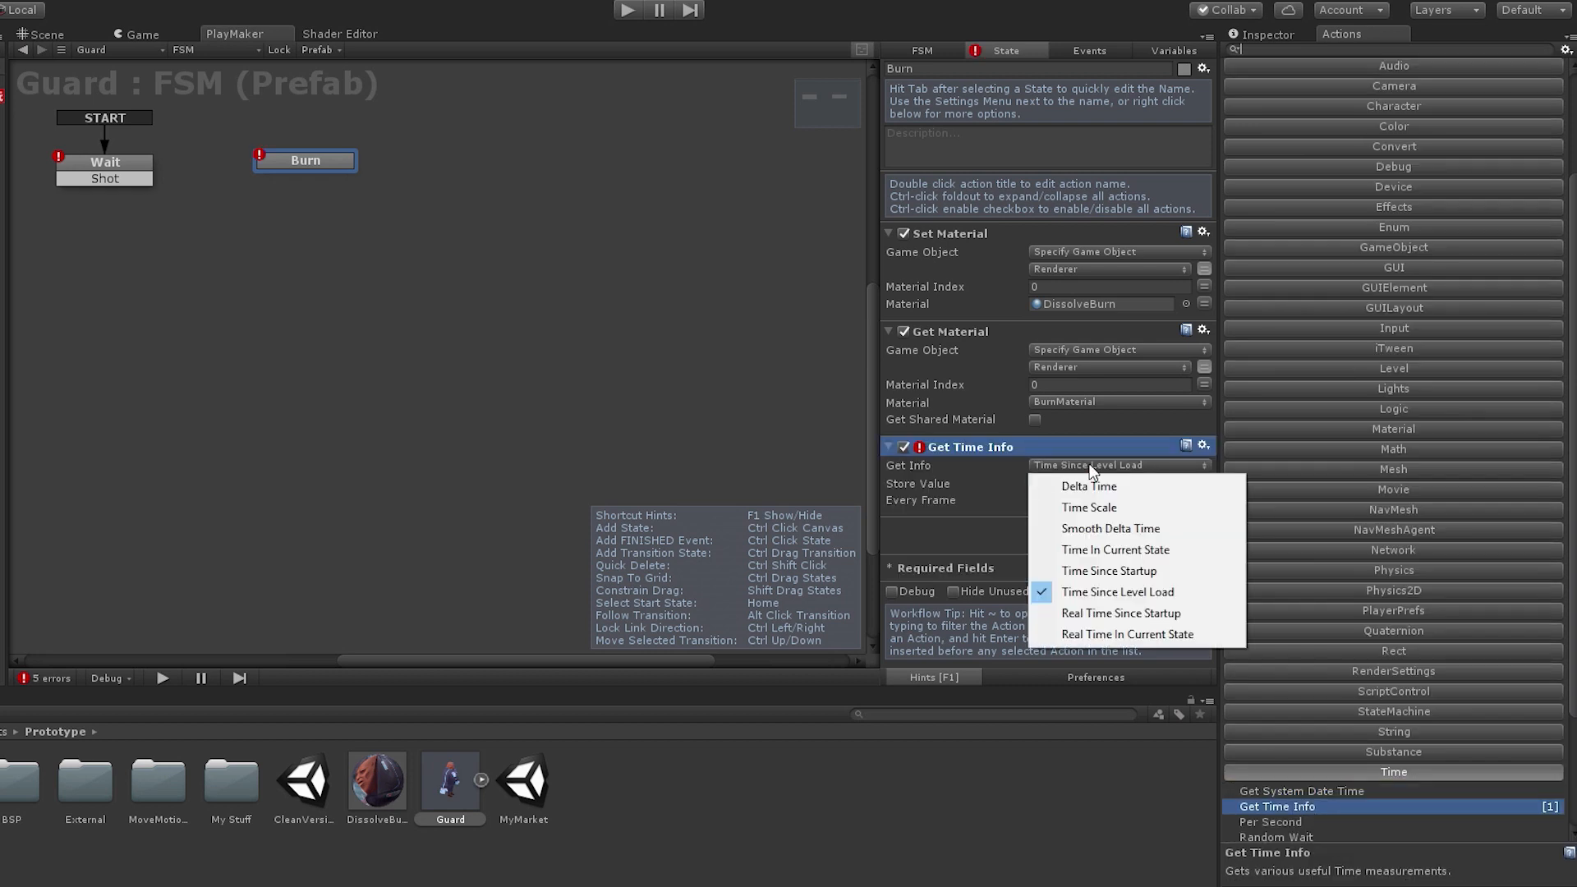
left_click(1087, 487)
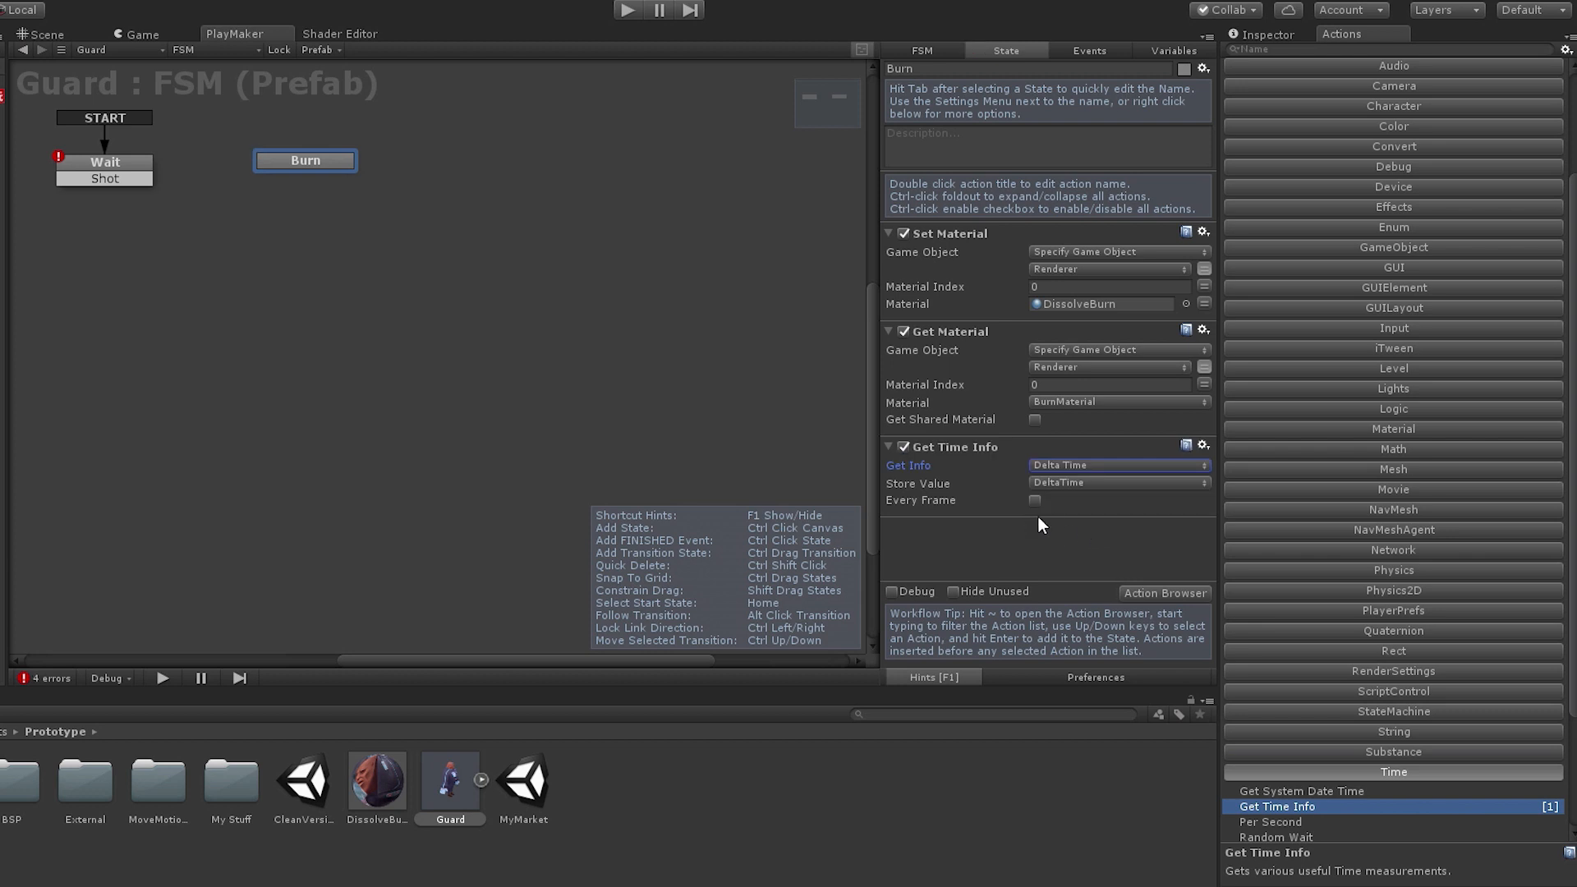
left_click(1392, 450)
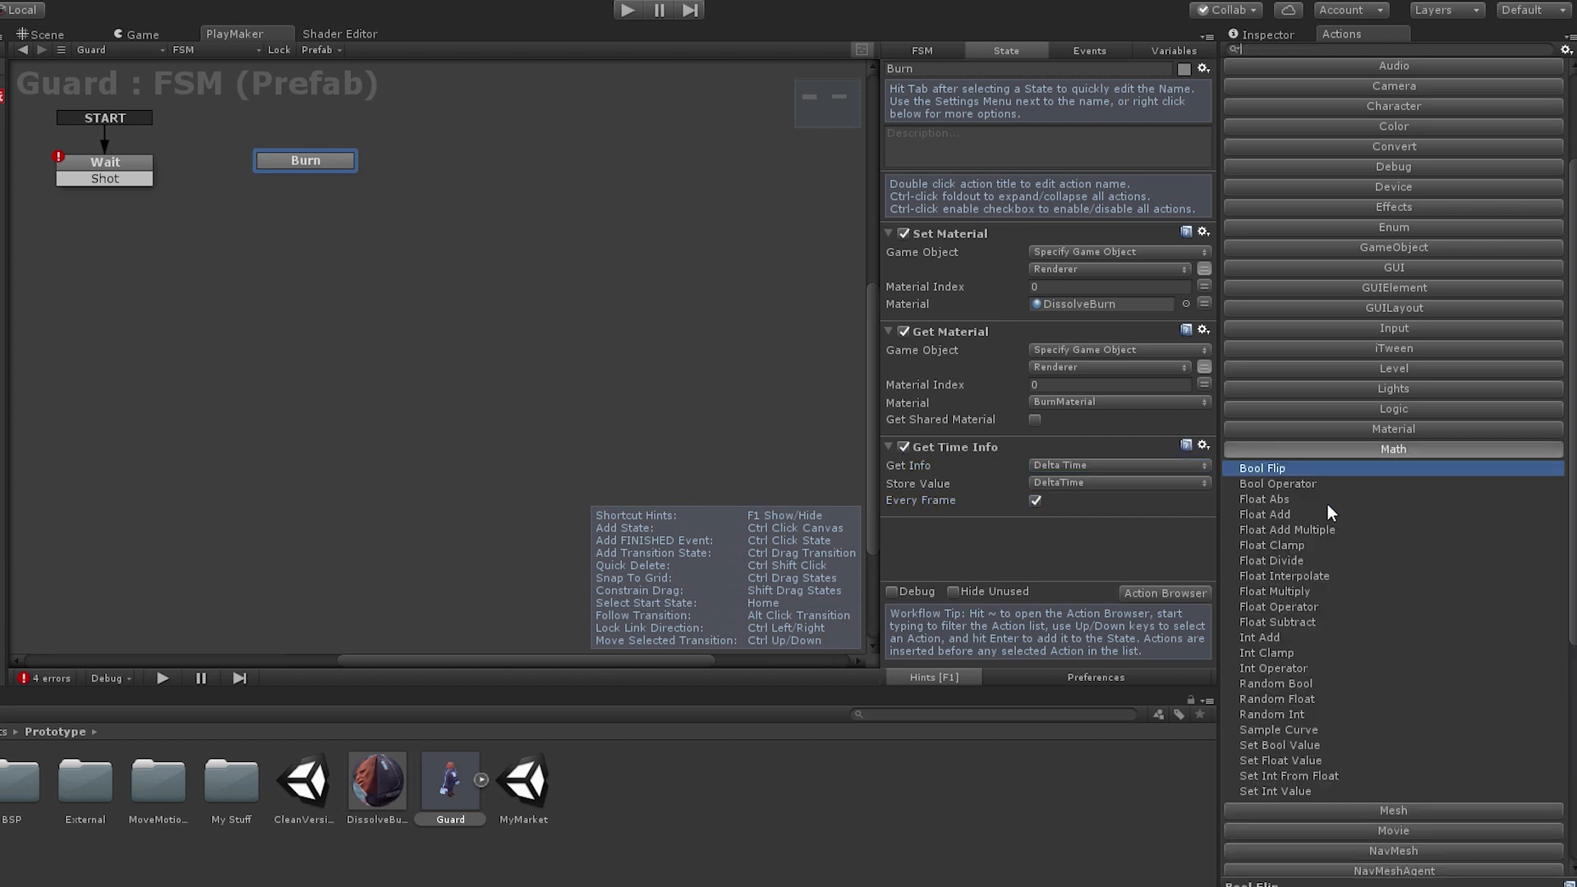
Add delta time into a Dissolve float and feed it to the material's _DisolveAmount every frame.
double_click(1264, 514)
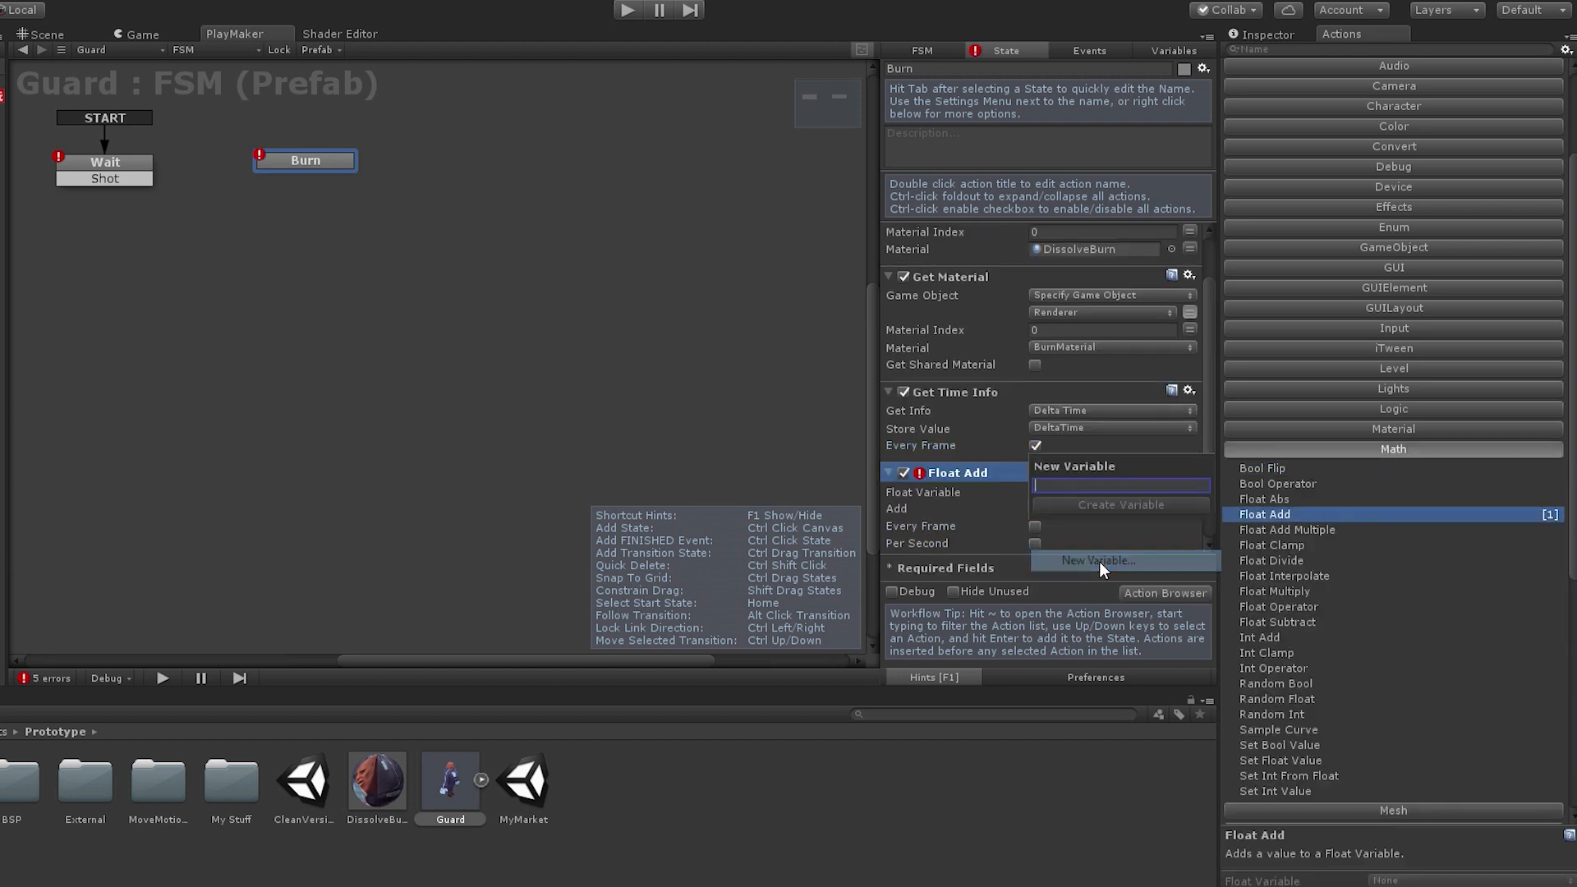
left_click(1105, 491)
type("Dissolve")
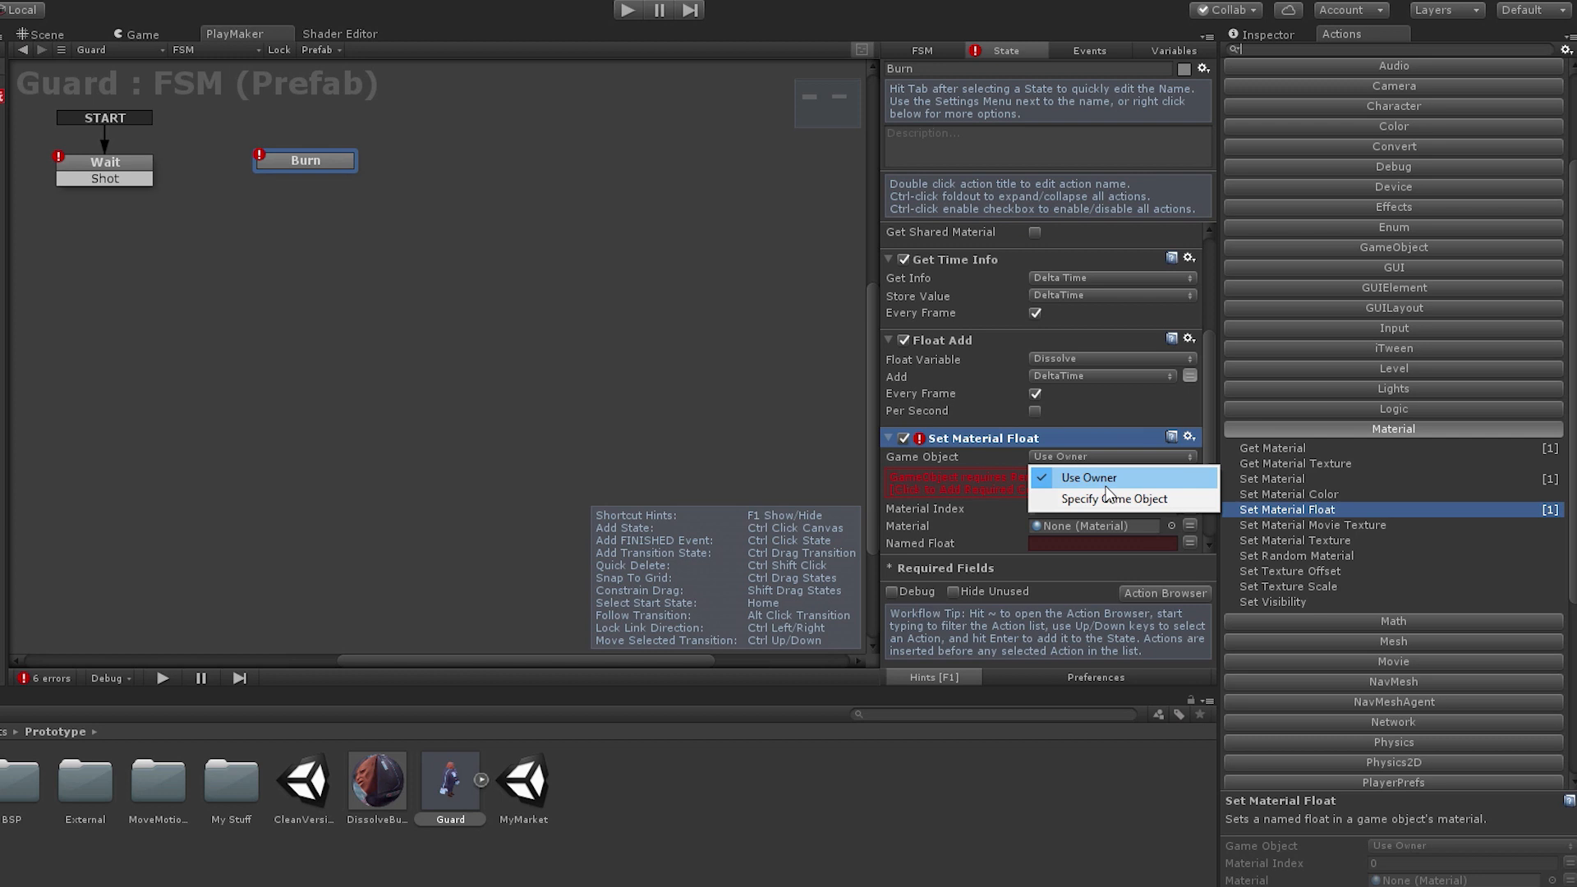
left_click(1113, 500)
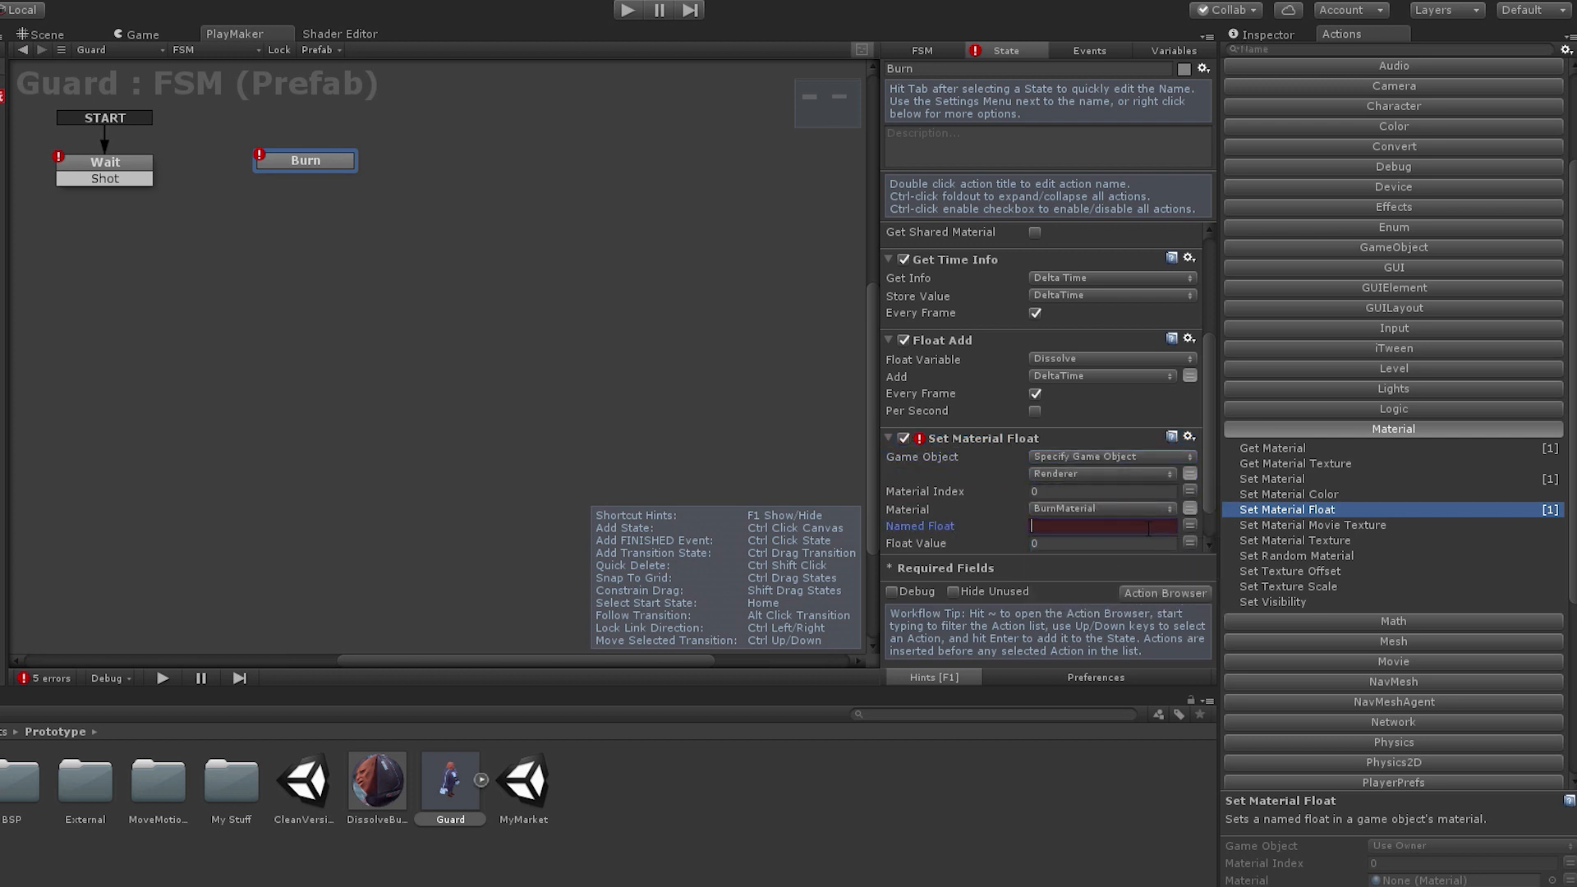
type("_DisolveAmount")
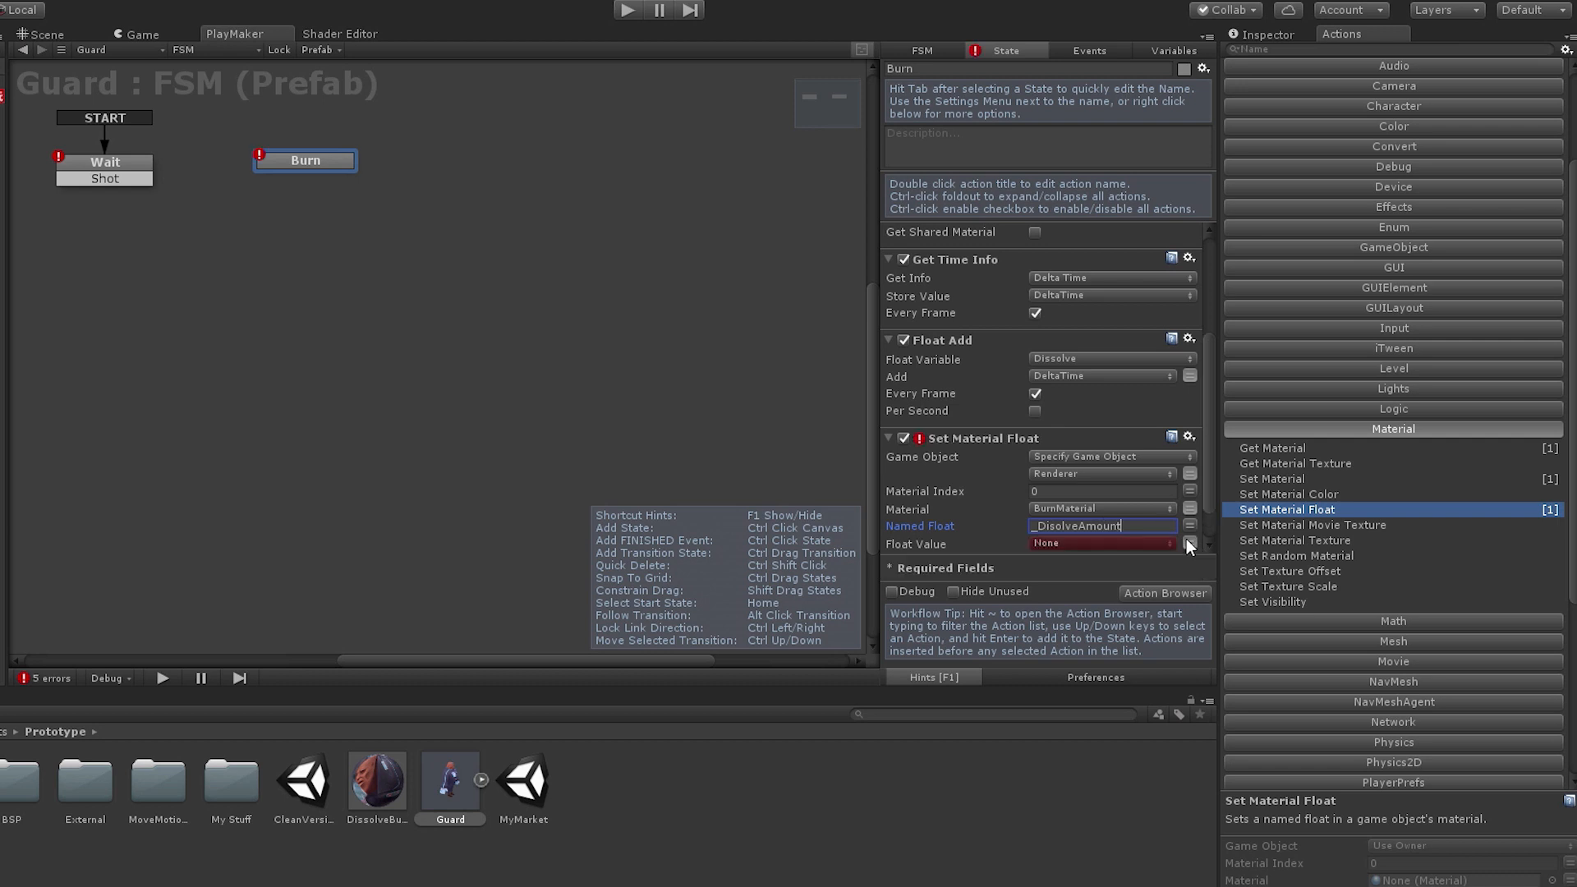
left_click(1392, 409)
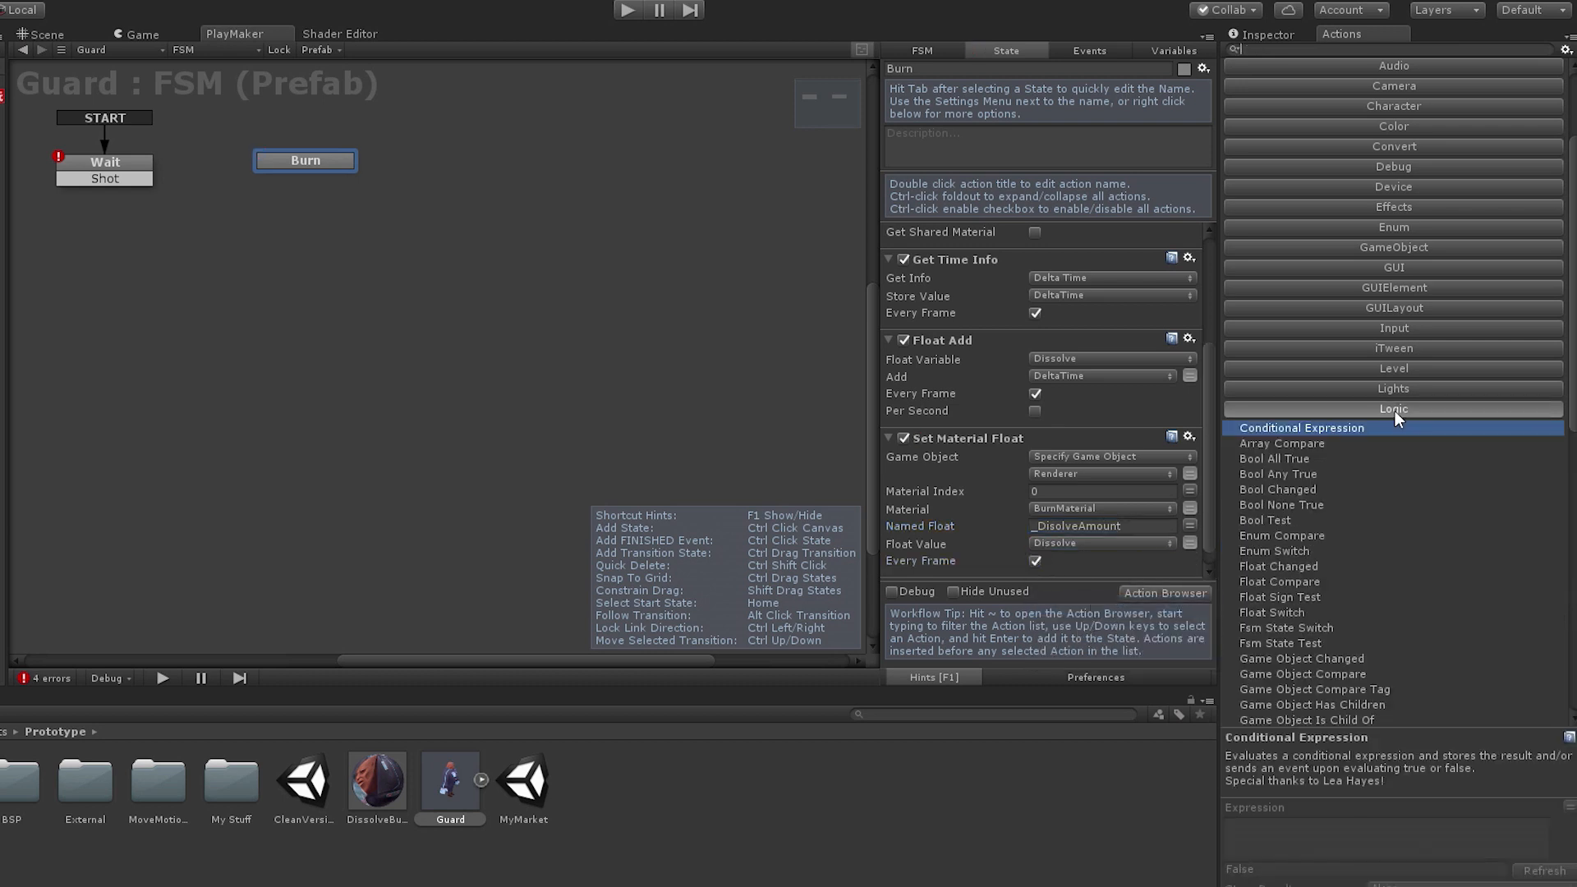
Compare Dissolve against 1 and send a new Dissolved event when reached.
left_click(1280, 581)
type("1")
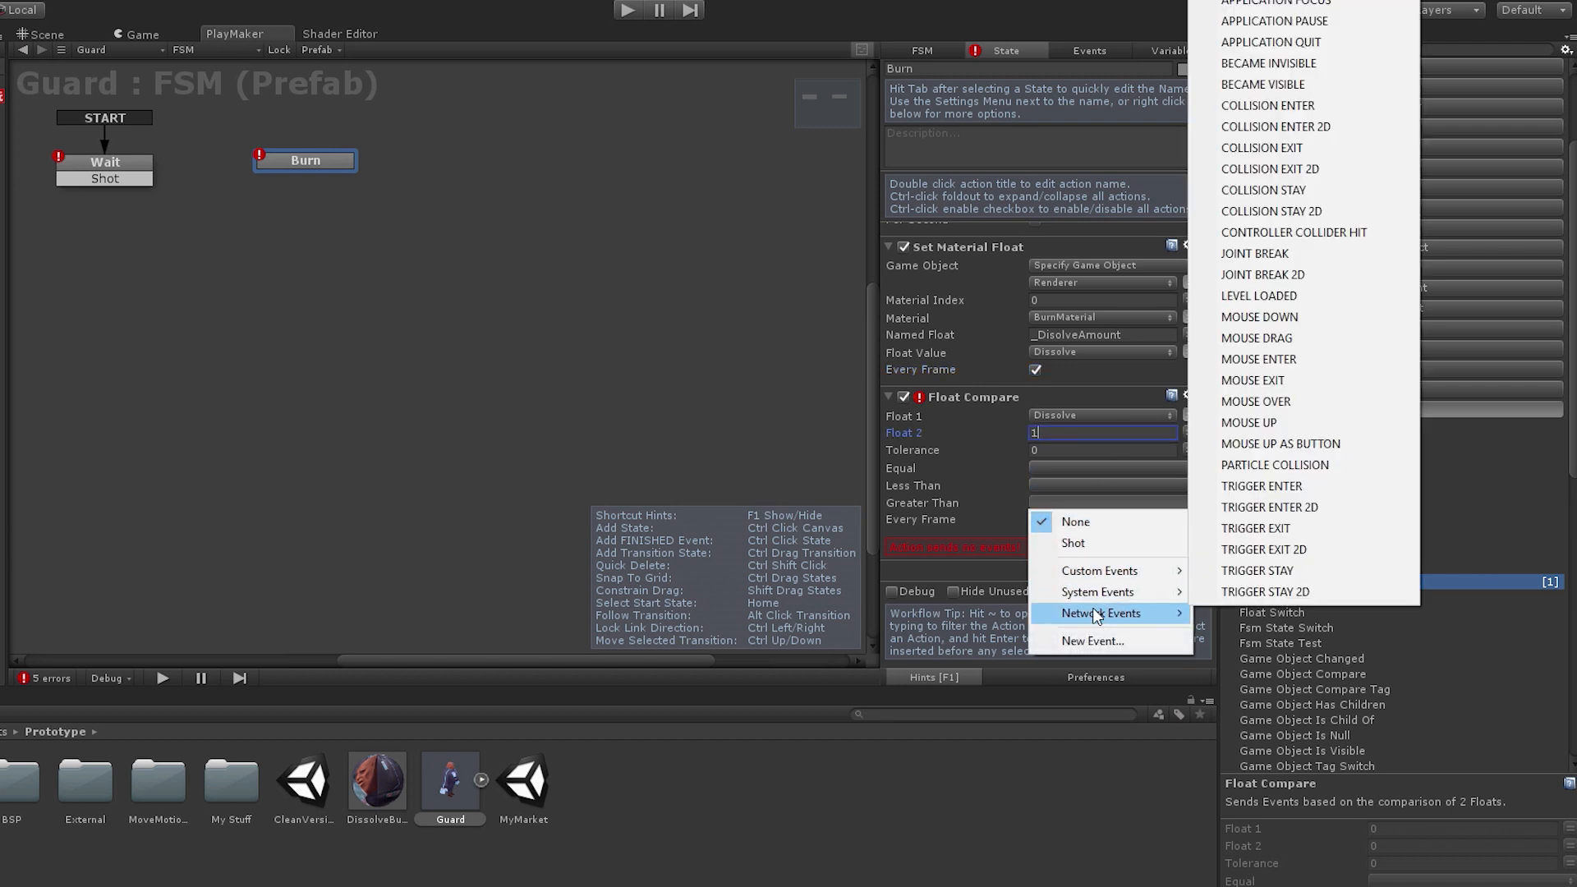
left_click(1091, 640)
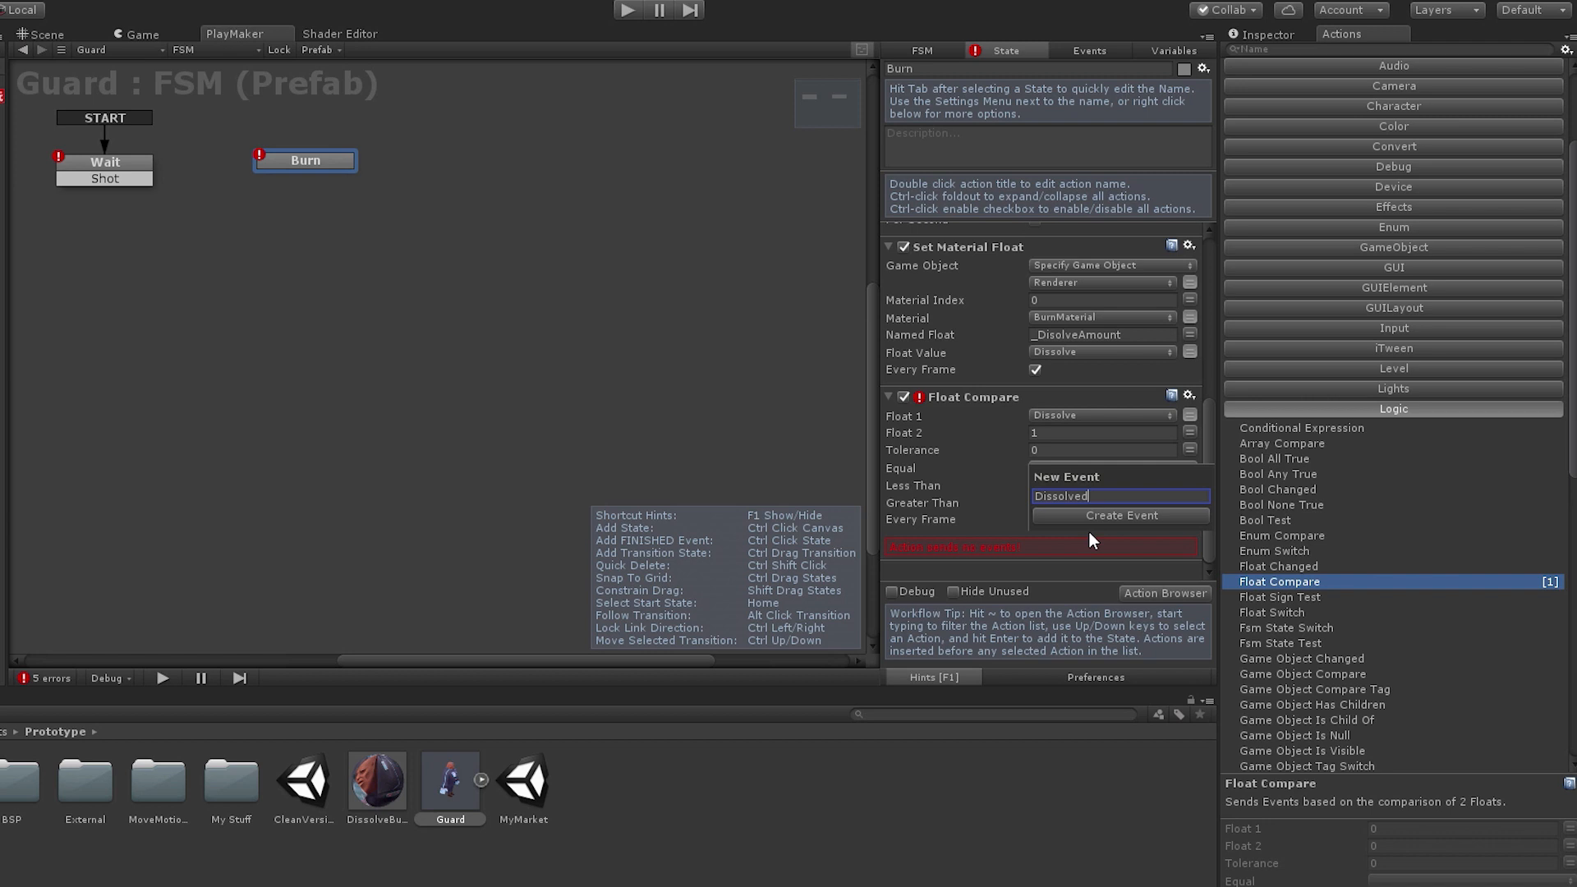
left_click(1118, 514)
type("D")
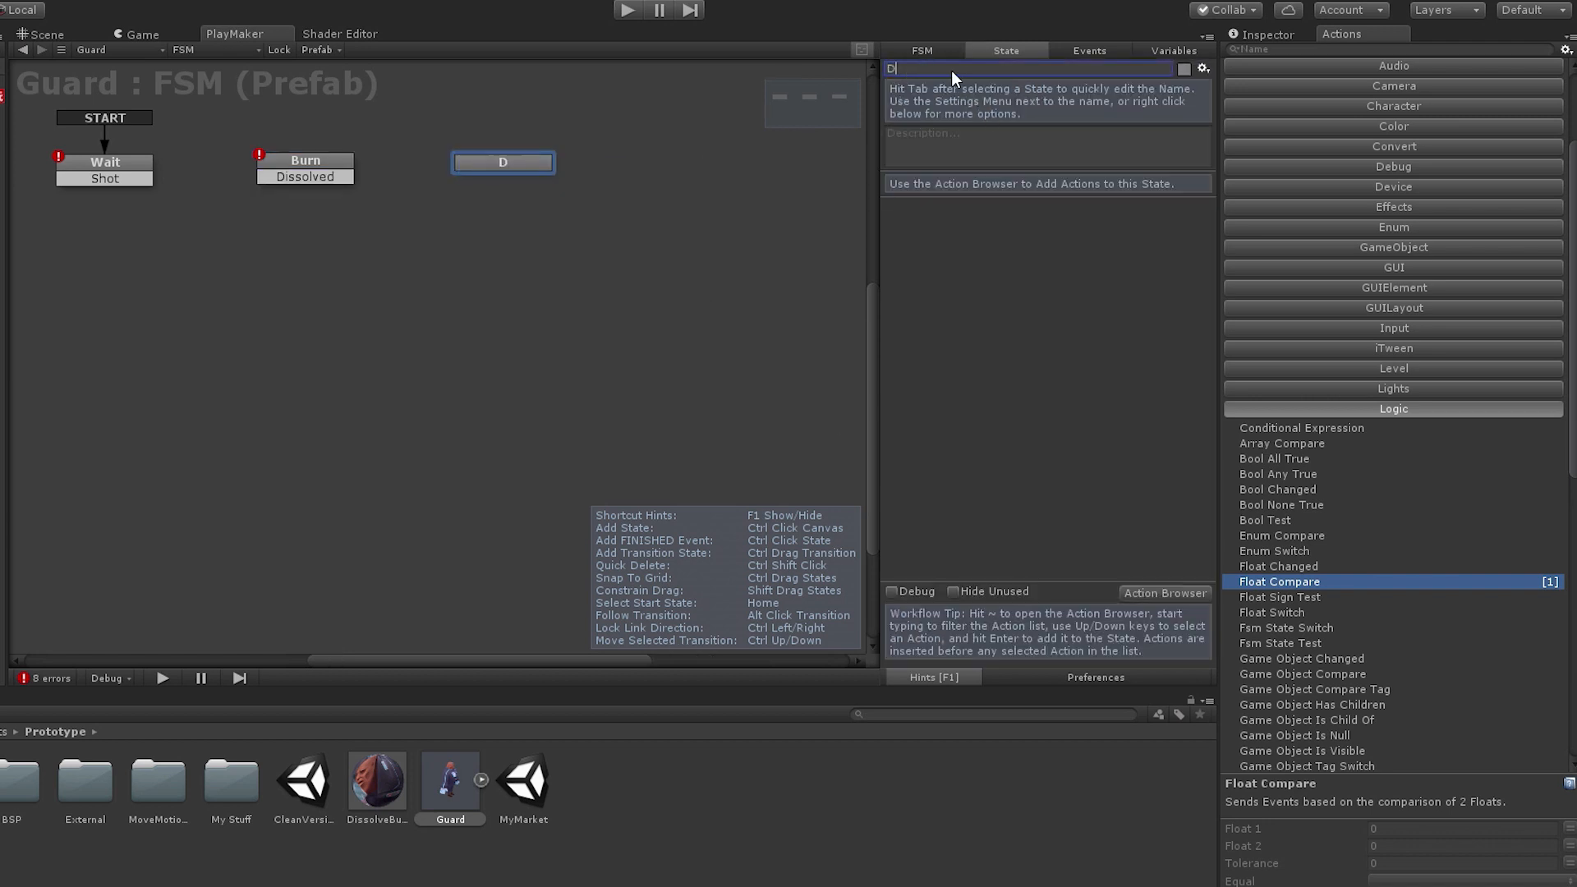
Give the Destroy state a Destroy Self action and link Shot to Burn, Dissolved to Destroy.
left_click(1393, 248)
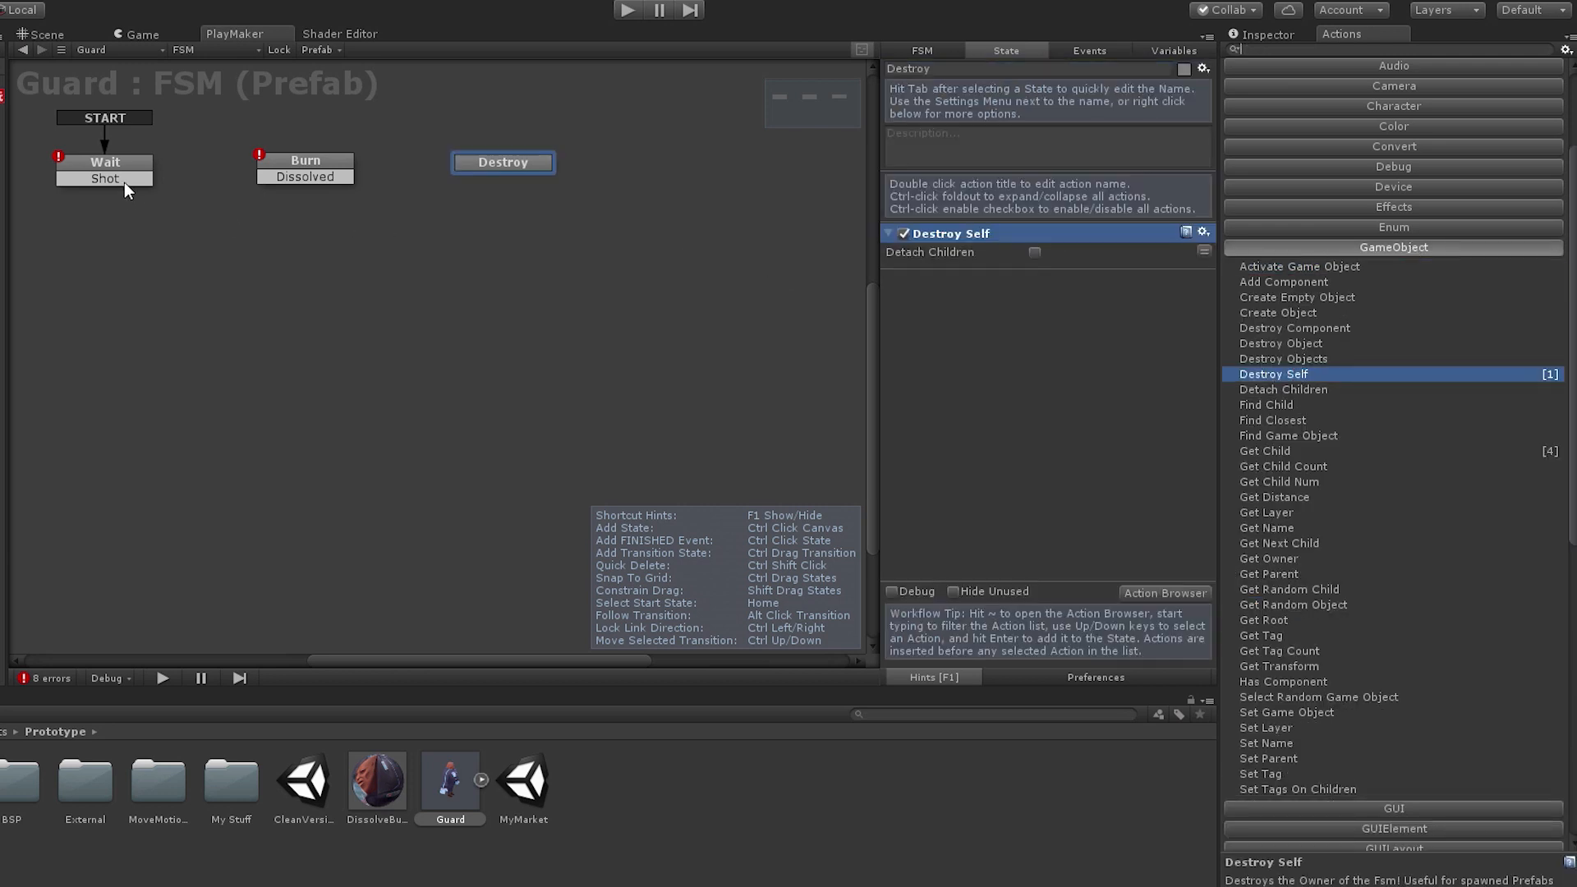
left_click(103, 163)
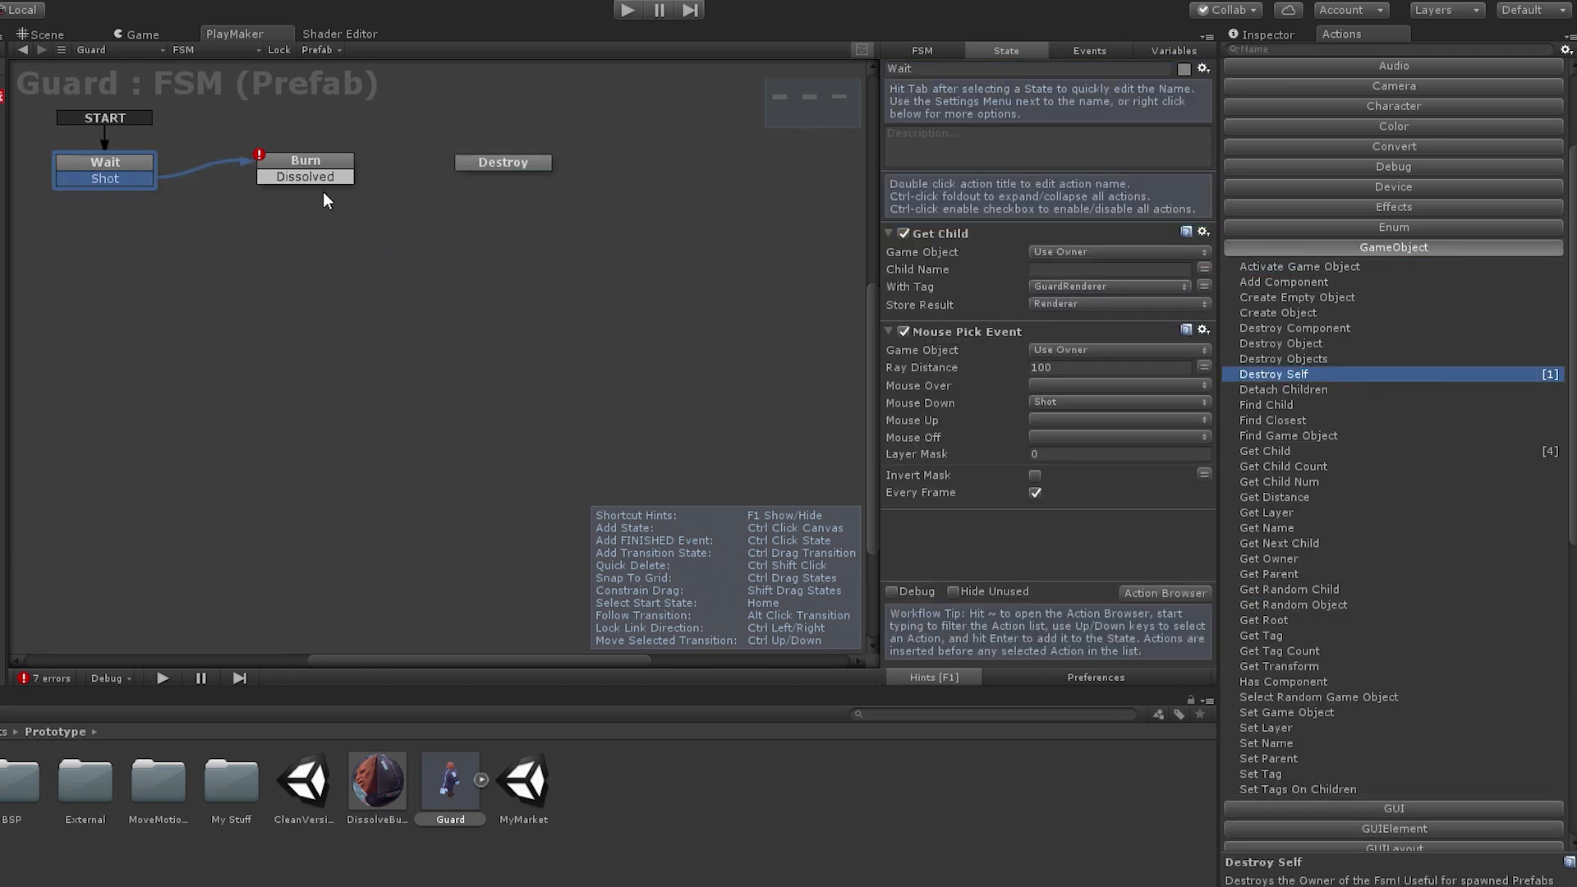
left_click(305, 159)
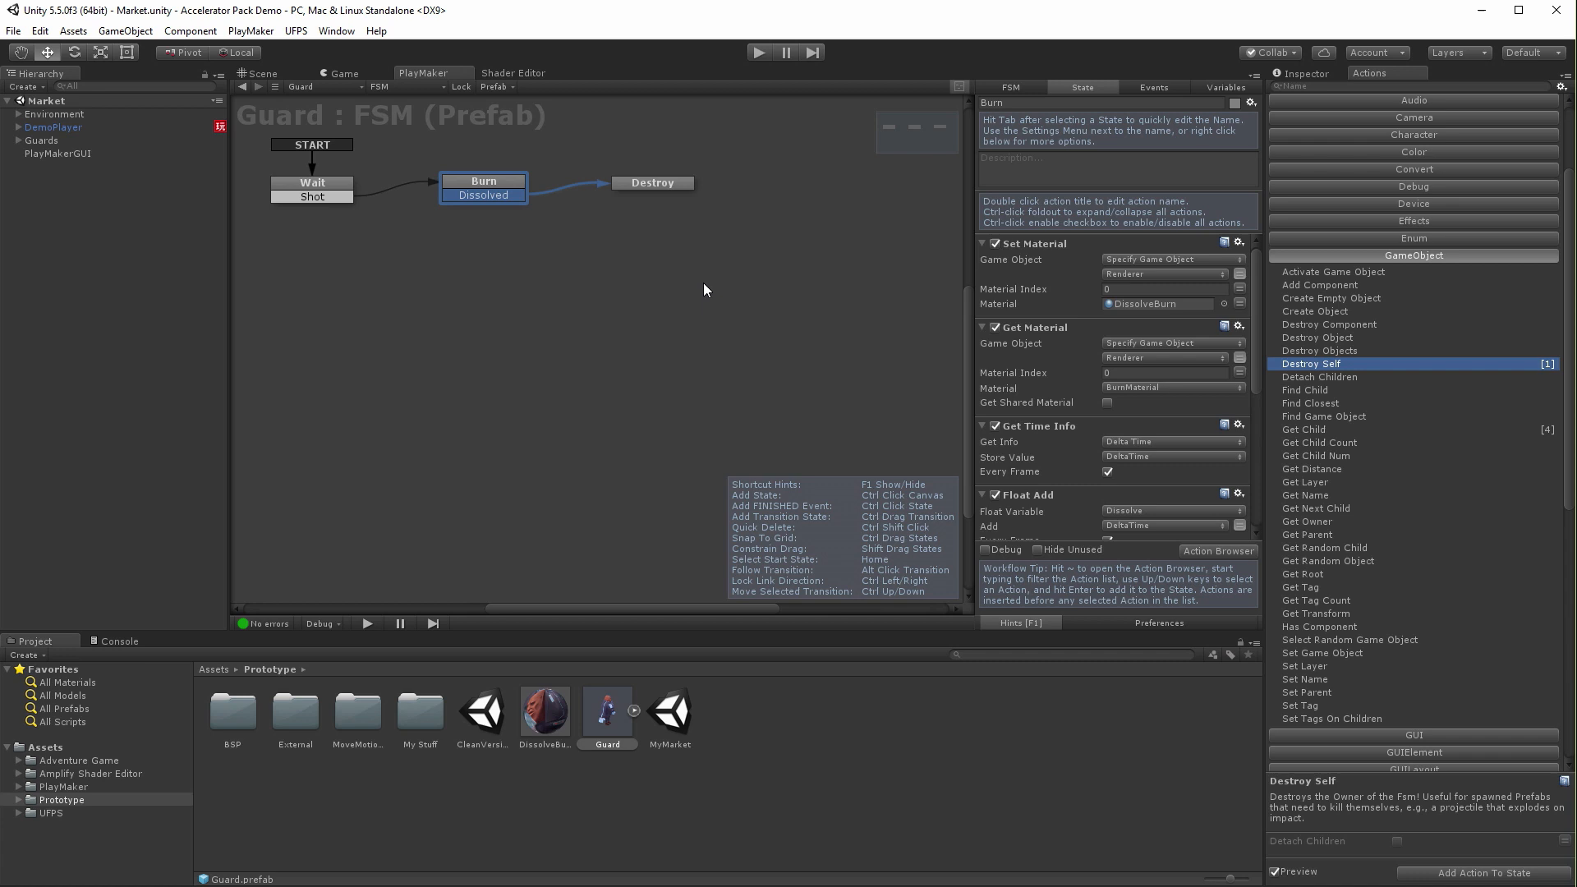
mouse_move(798, 244)
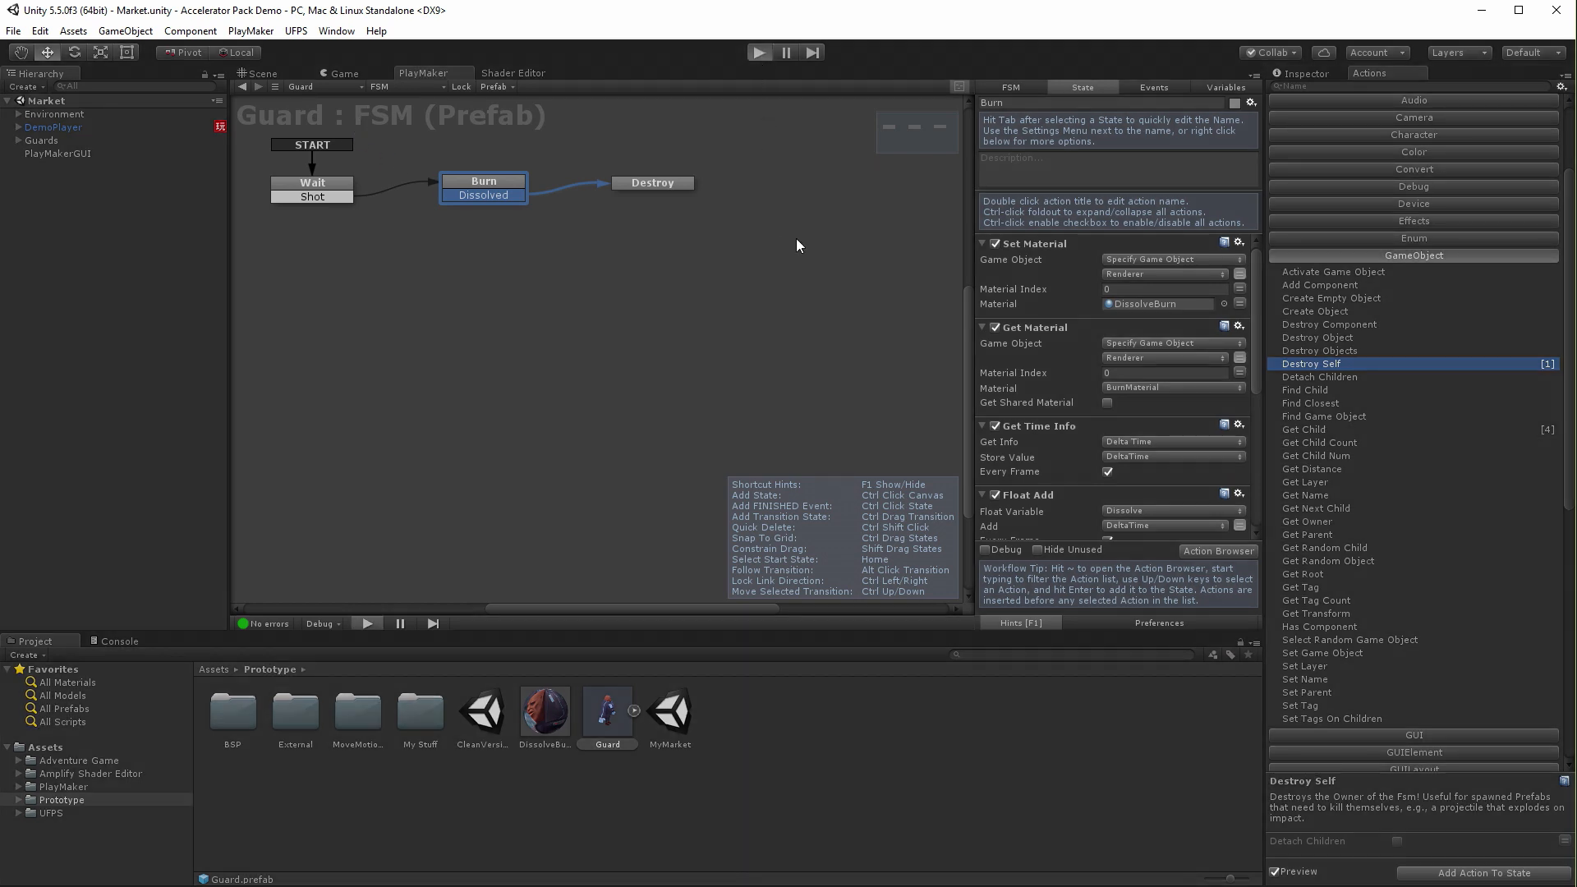
Run the Market scene in play mode to test the guards.
left_click(759, 51)
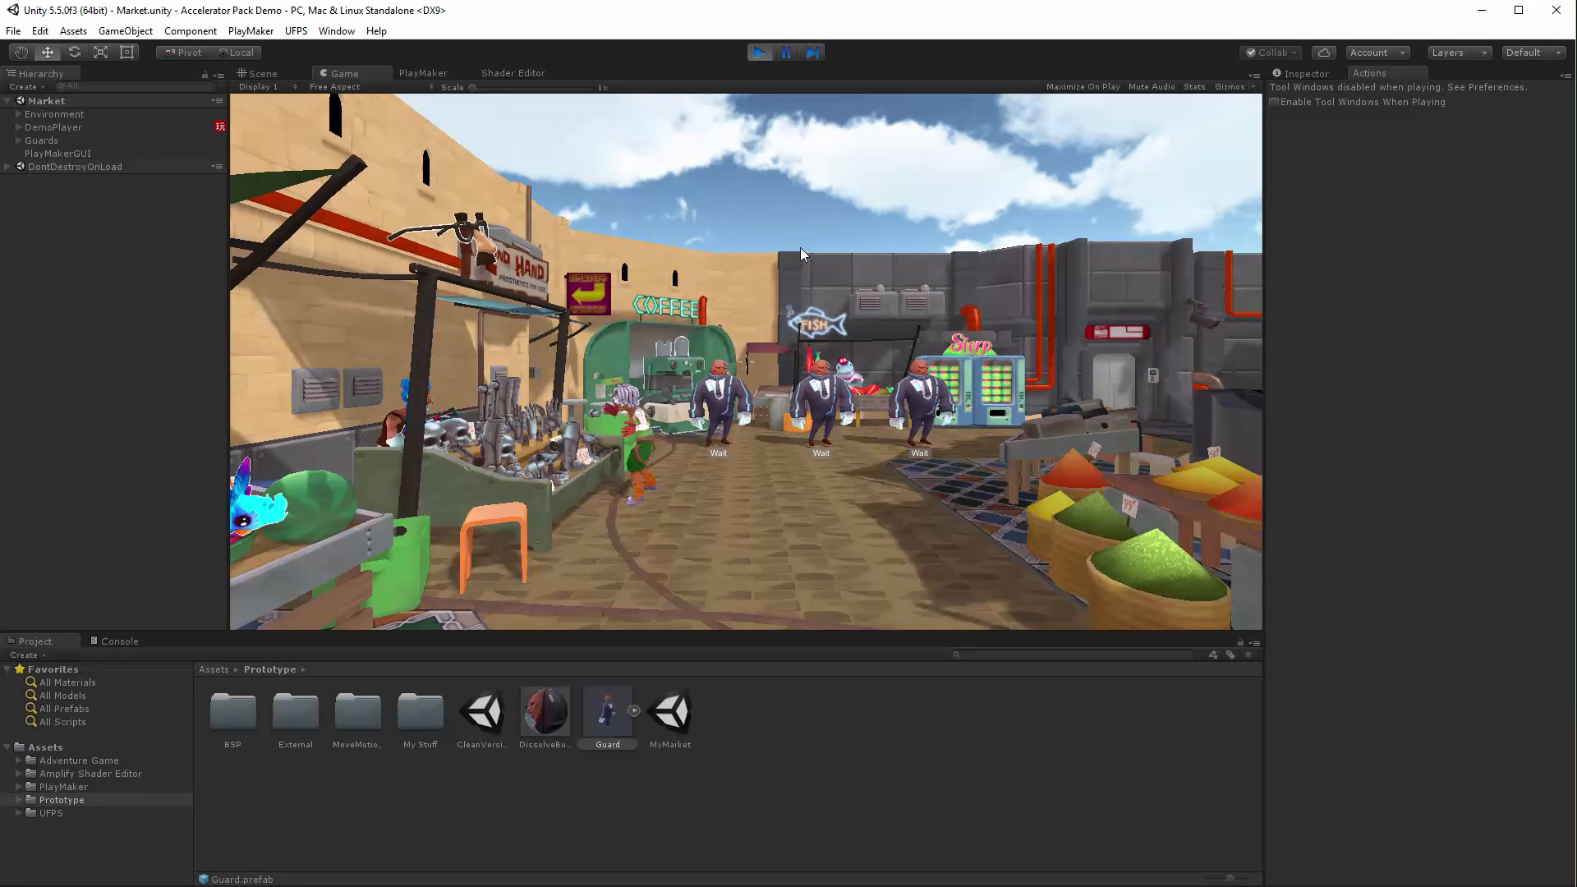